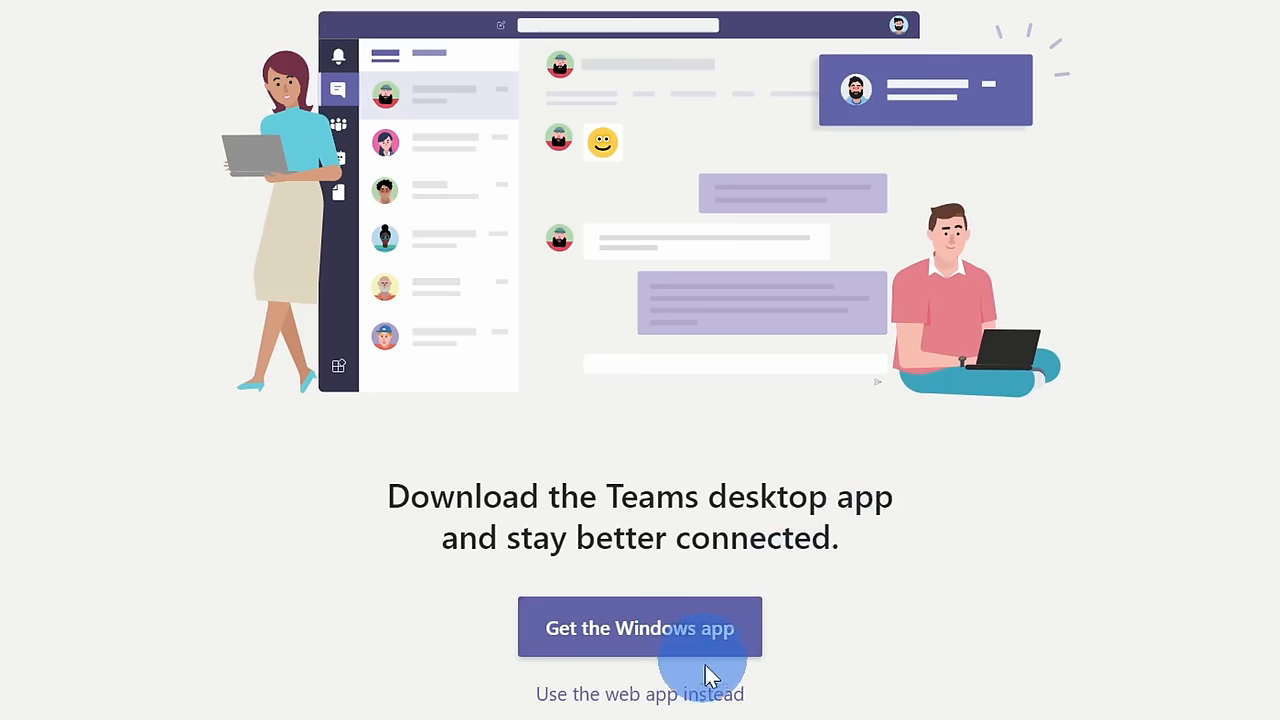
Step: Continue past the download prompt into the Teams workspace
{"action": "left_click", "coordinate": [640, 694]}
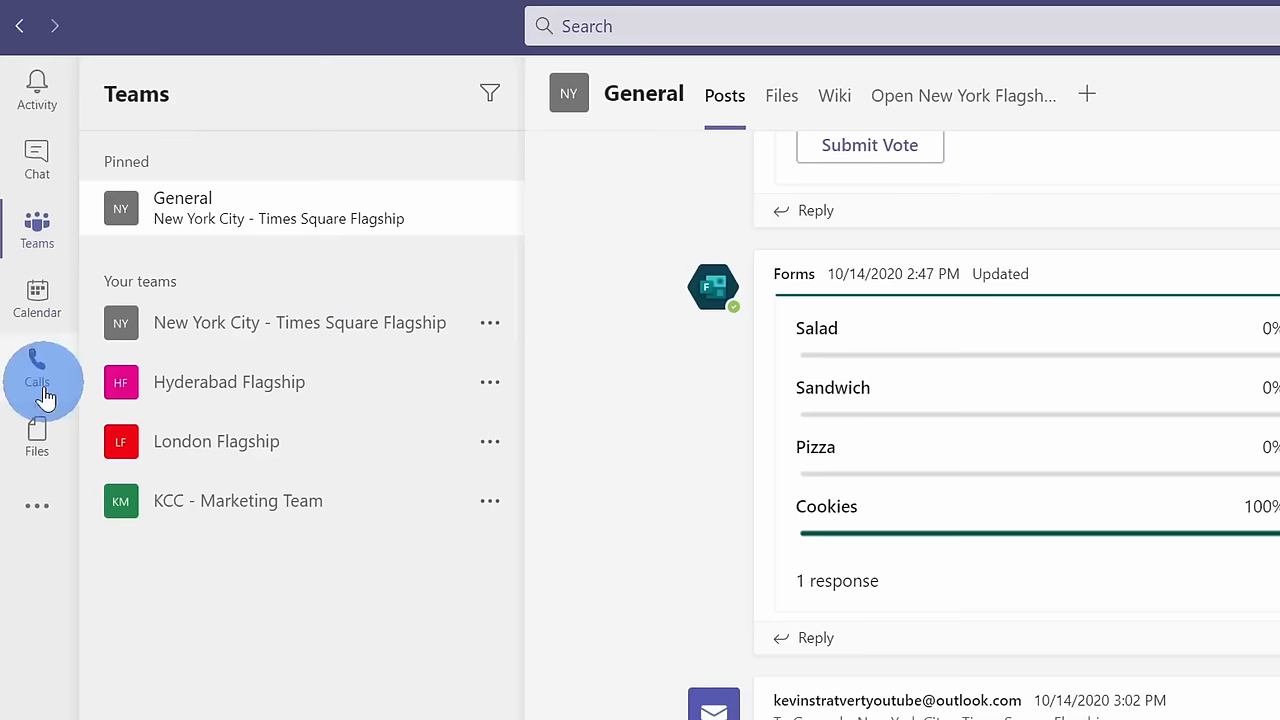
{"action": "mouse_move", "coordinate": [36, 244]}
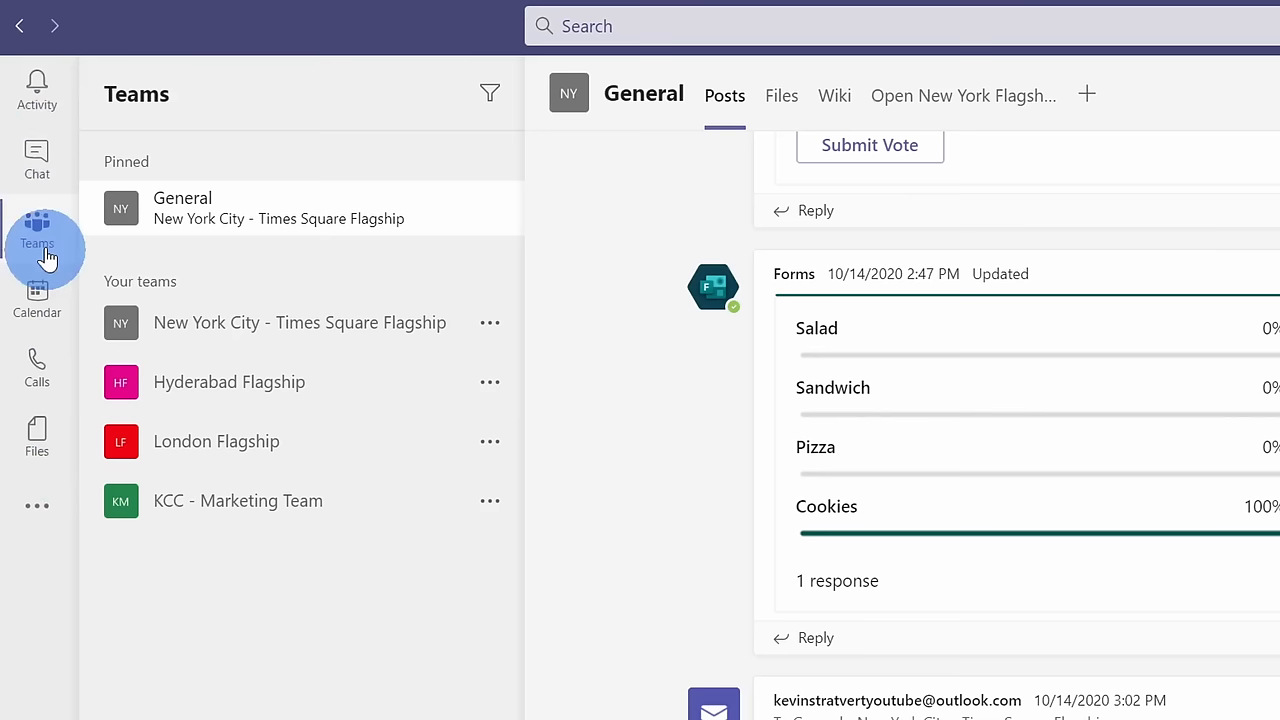
{"action": "mouse_move", "coordinate": [330, 380]}
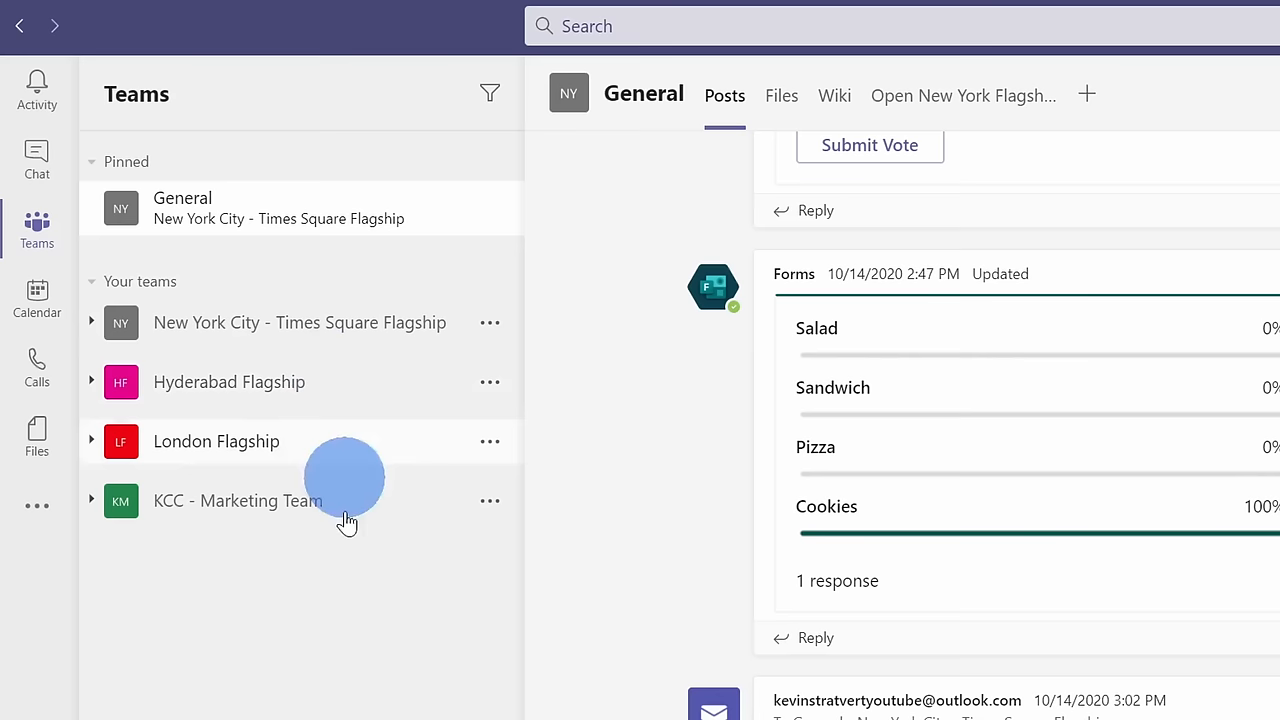
{"action": "scroll", "scroll_direction": "down", "scroll_amount": 3}
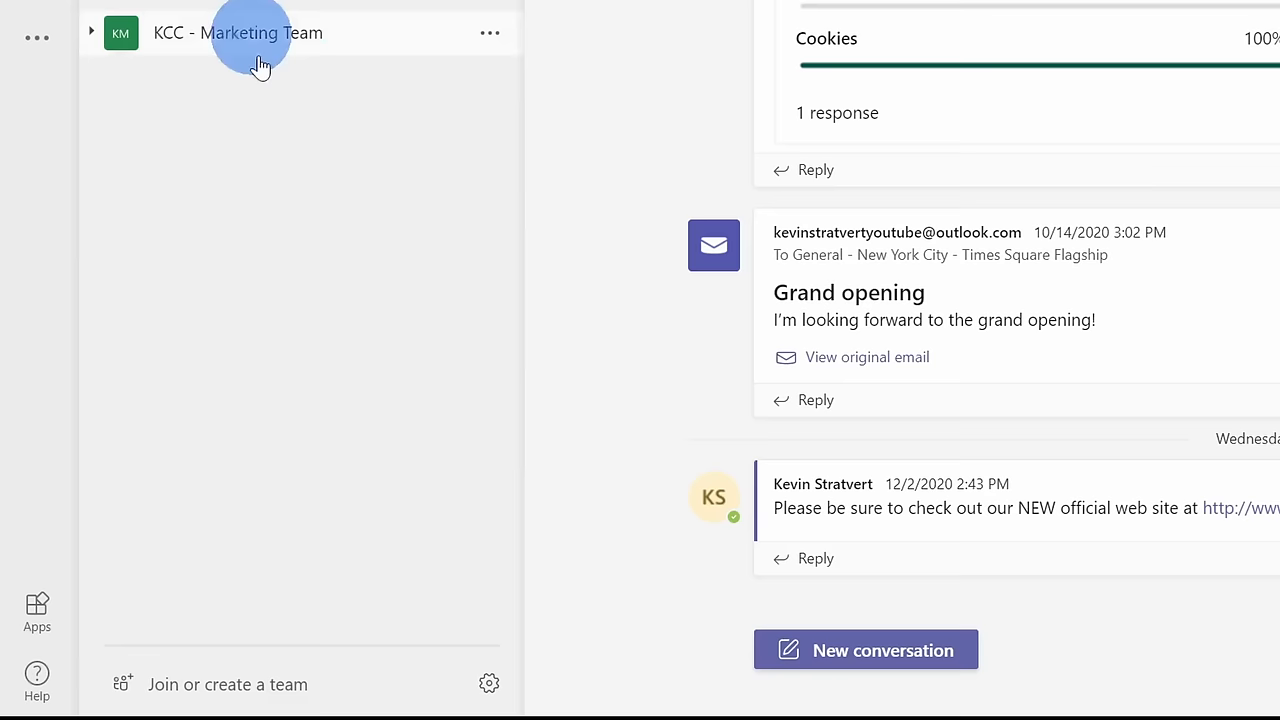
Step: Begin a new team and pick the Onboard Employees template from the list
{"action": "left_click", "coordinate": [228, 684]}
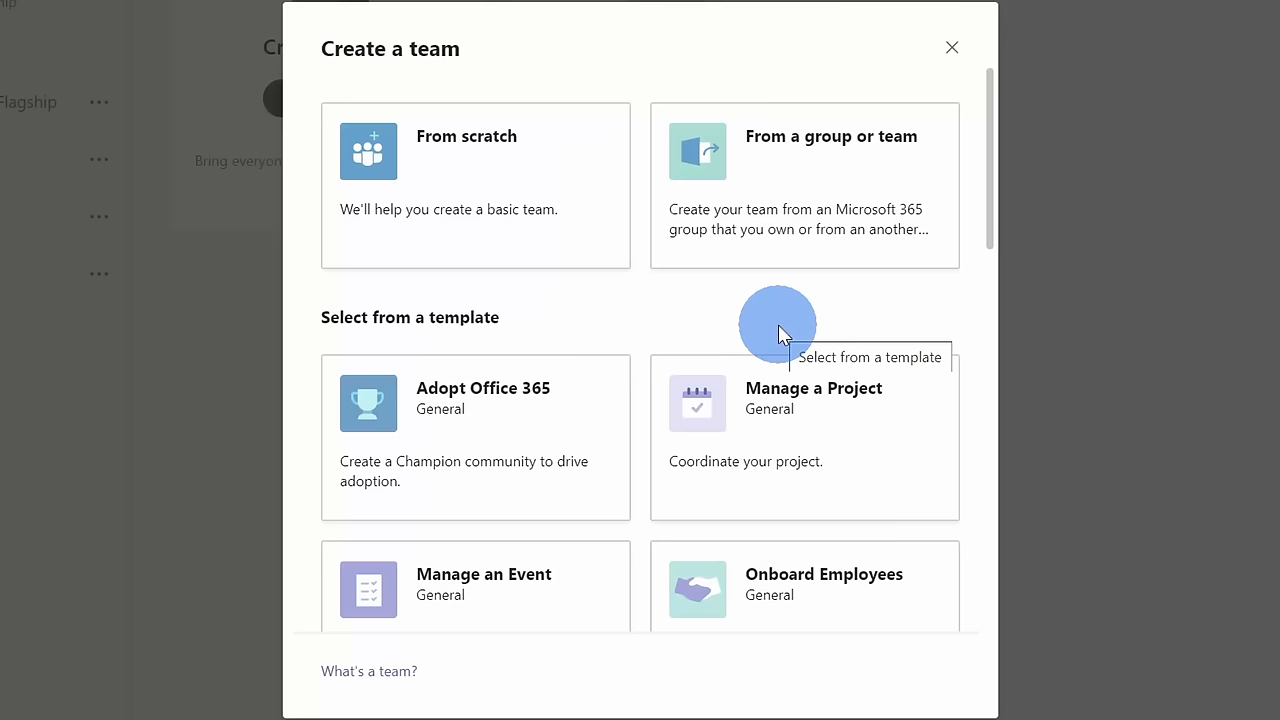
{"action": "scroll", "scroll_direction": "down", "scroll_amount": 3}
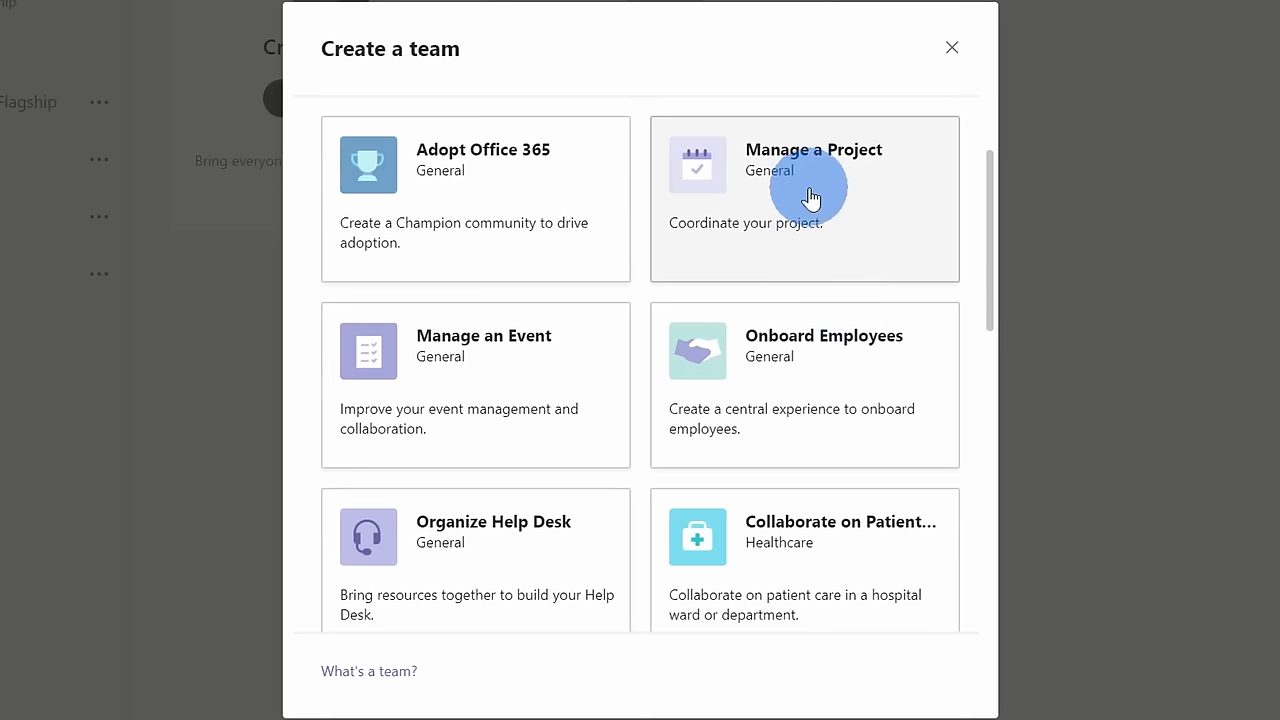
{"action": "mouse_move", "coordinate": [540, 376]}
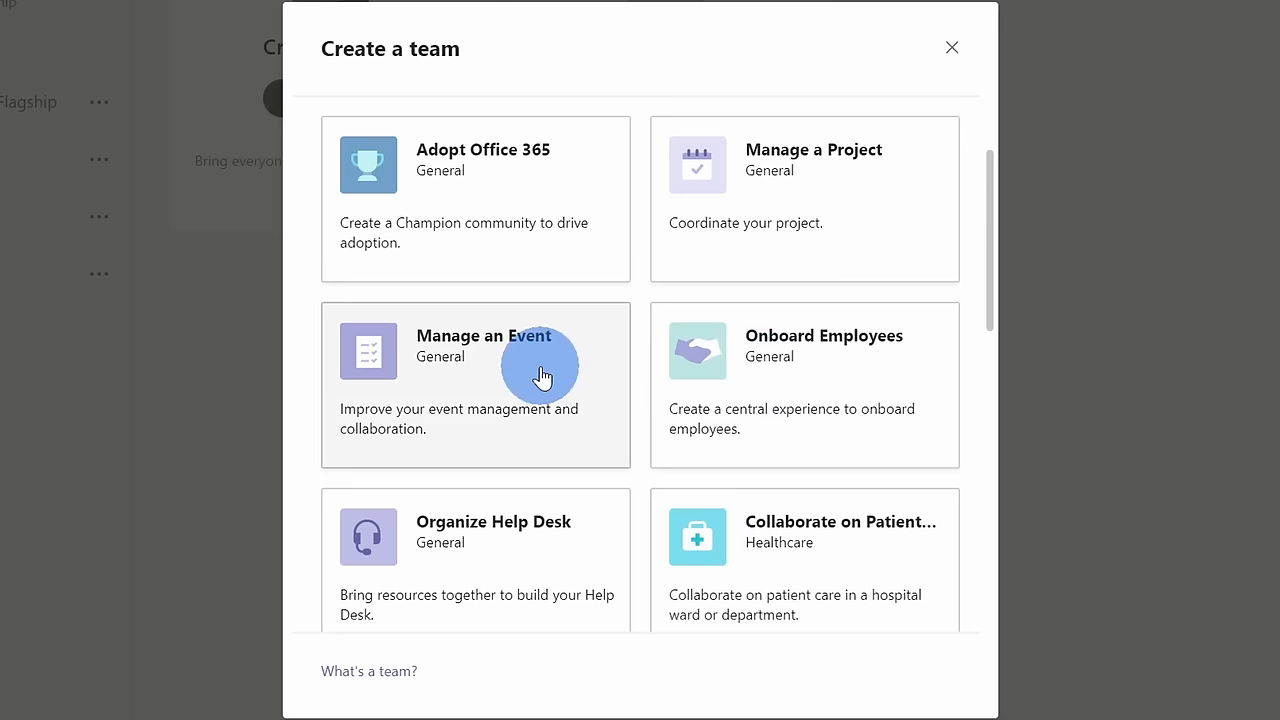
{"action": "left_click", "coordinate": [804, 384]}
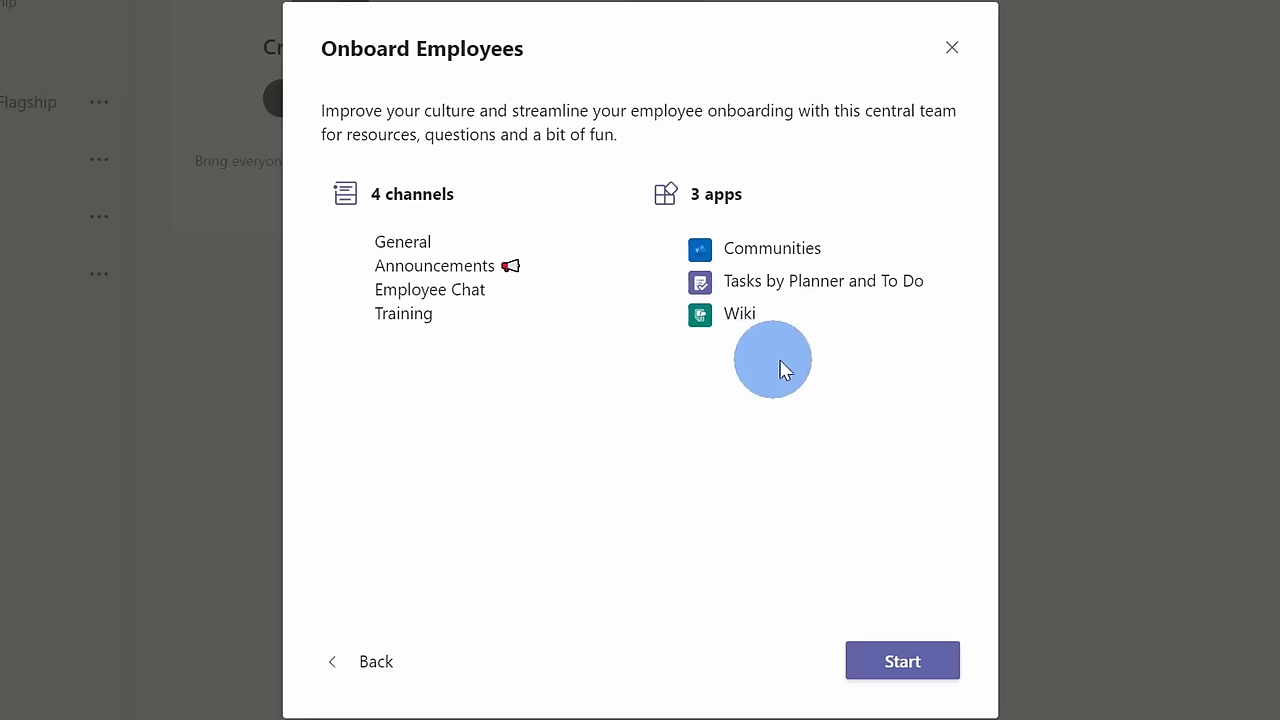
Step: Create the public Kevin Cookie Company University team from the template
{"action": "left_click", "coordinate": [900, 660]}
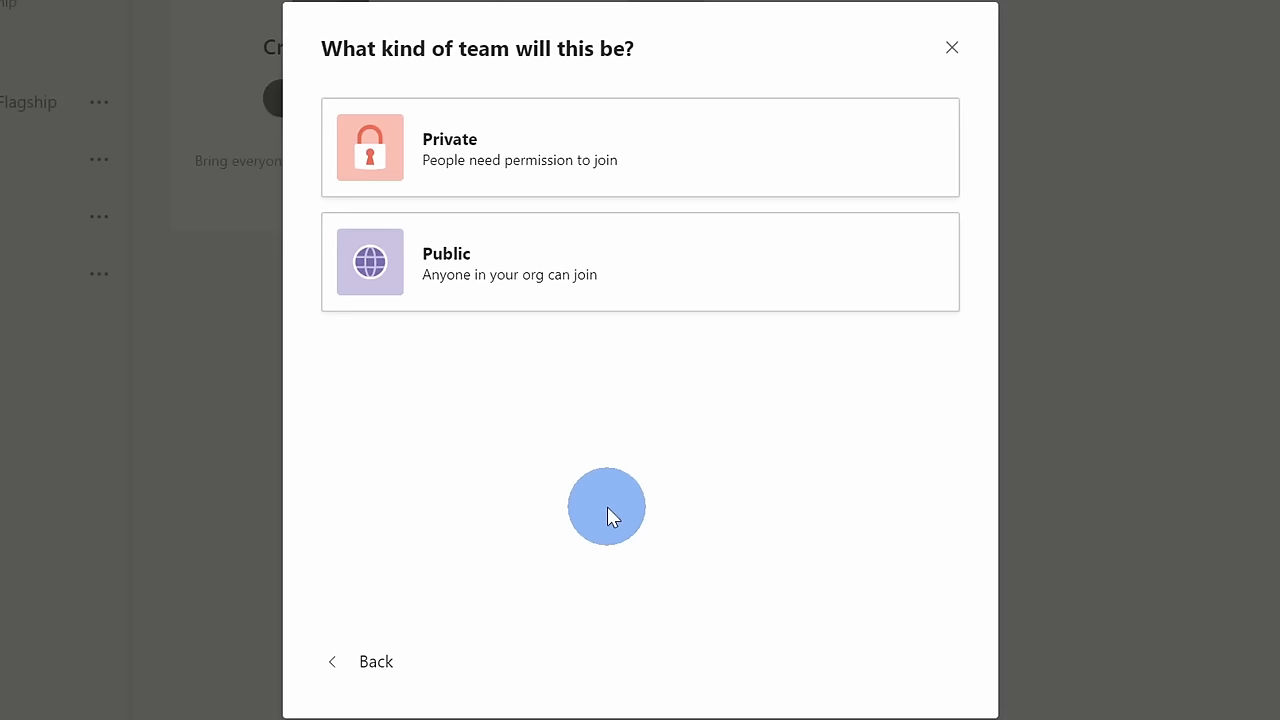
{"action": "mouse_move", "coordinate": [690, 260]}
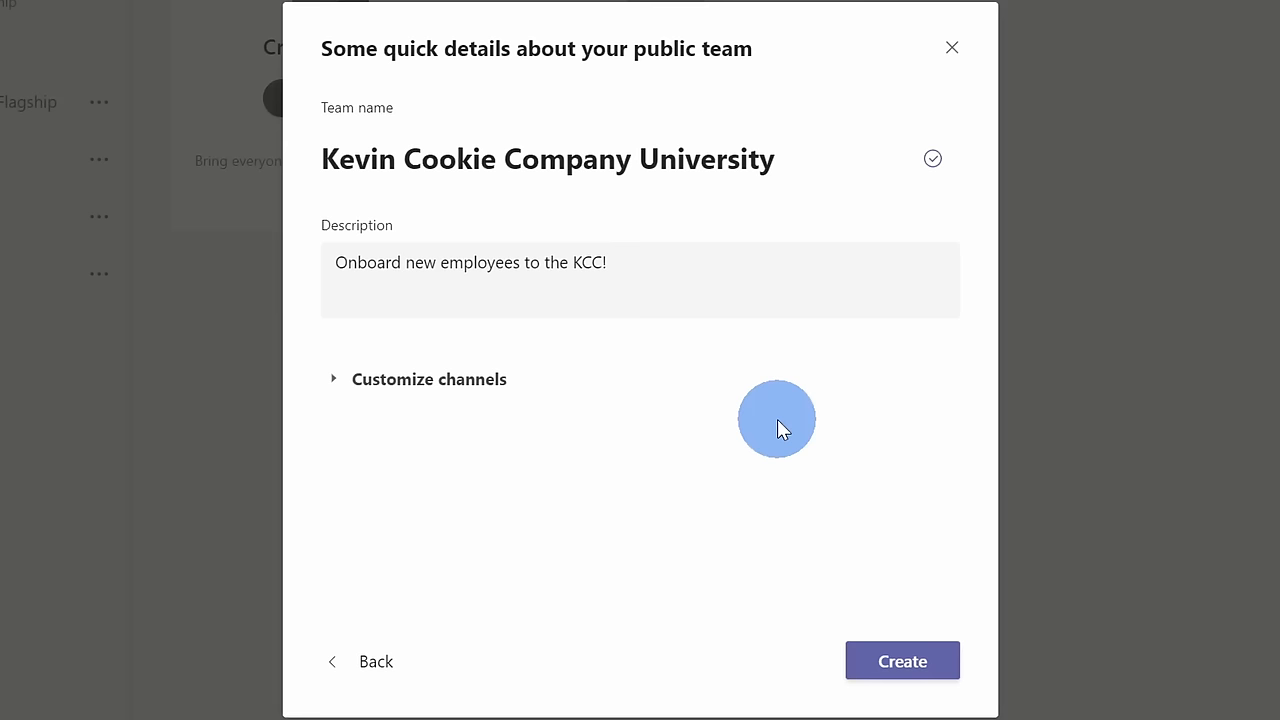
{"action": "left_click", "coordinate": [900, 660]}
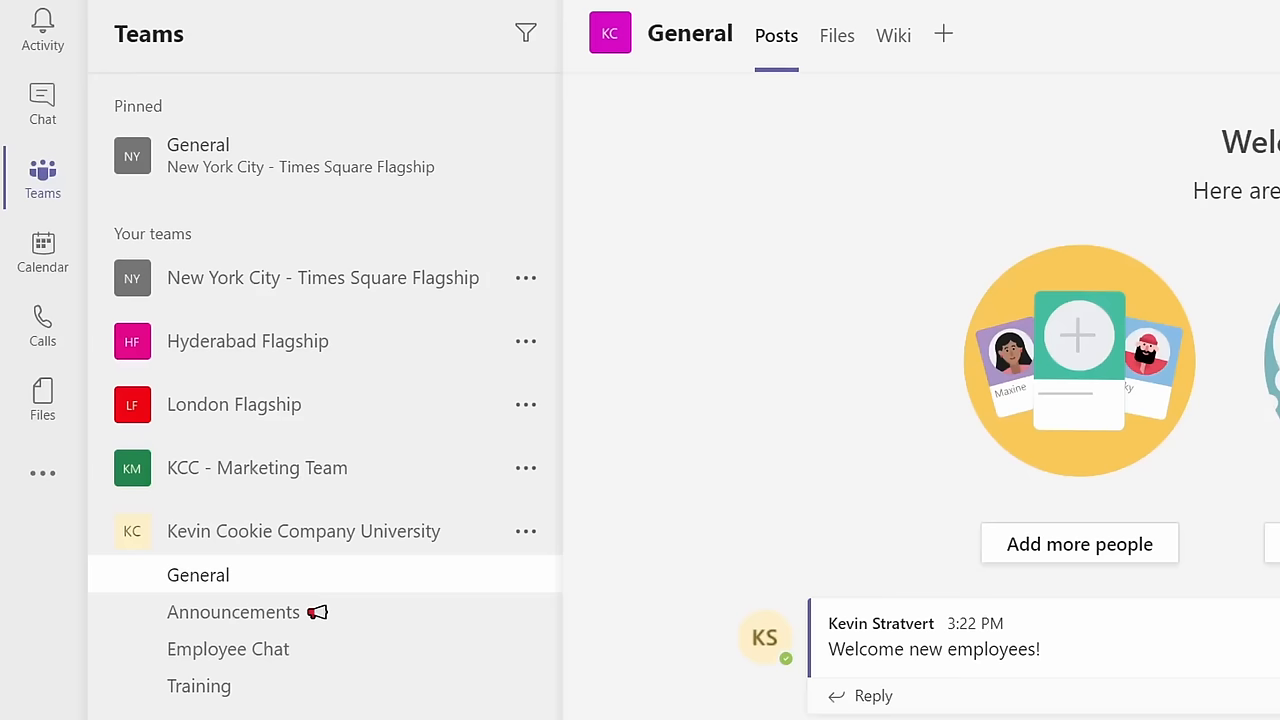
Step: Visit the new team's General, Employee Chat and Training channels
{"action": "left_click", "coordinate": [524, 532]}
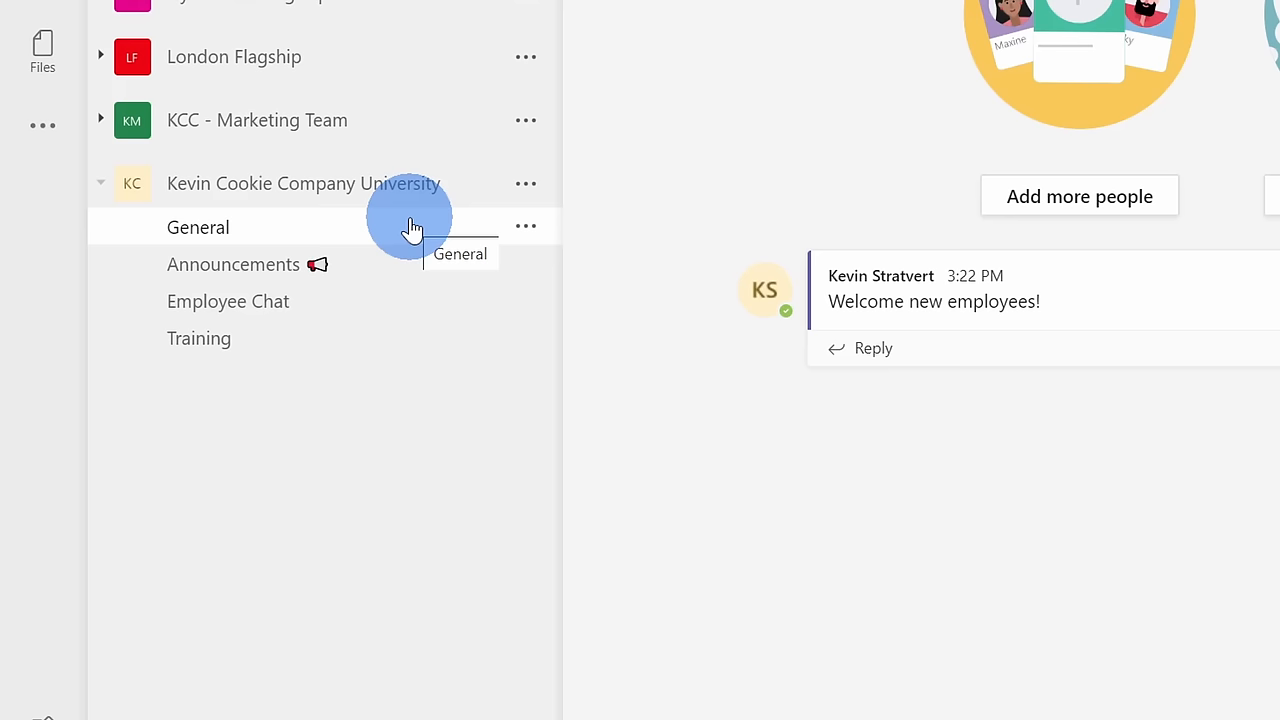
{"action": "left_click", "coordinate": [228, 300]}
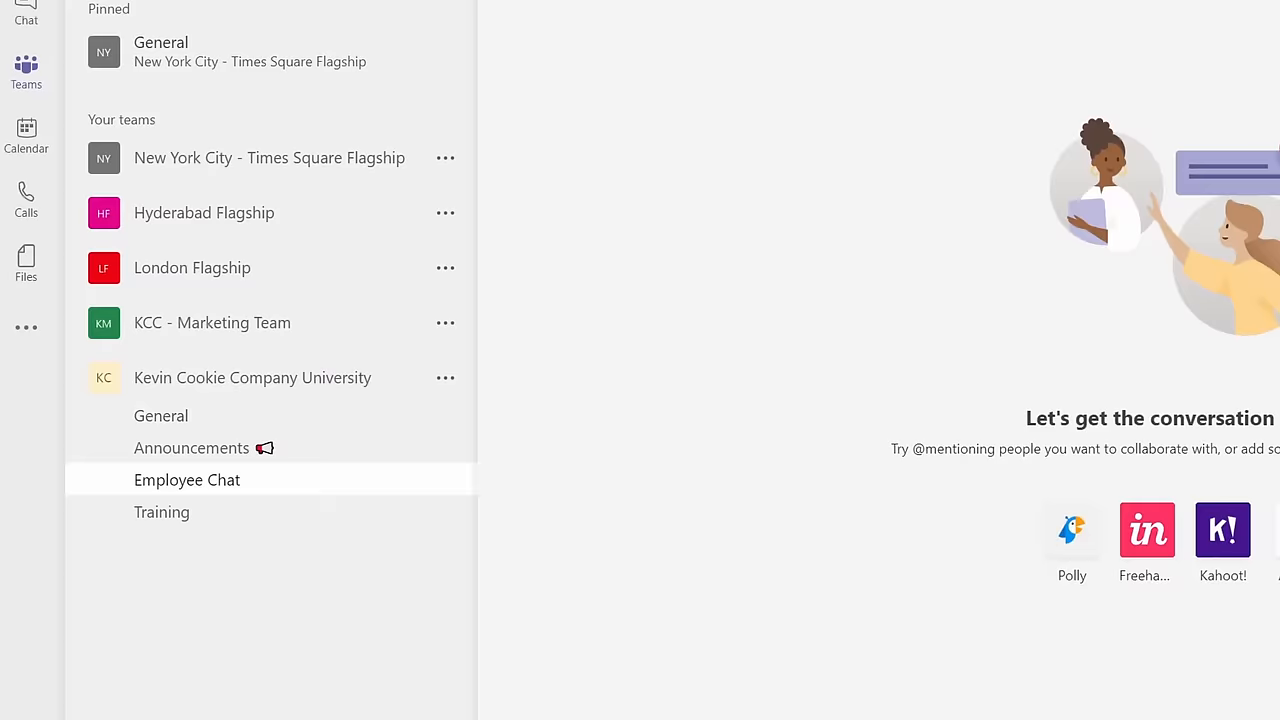
{"action": "left_click", "coordinate": [162, 512]}
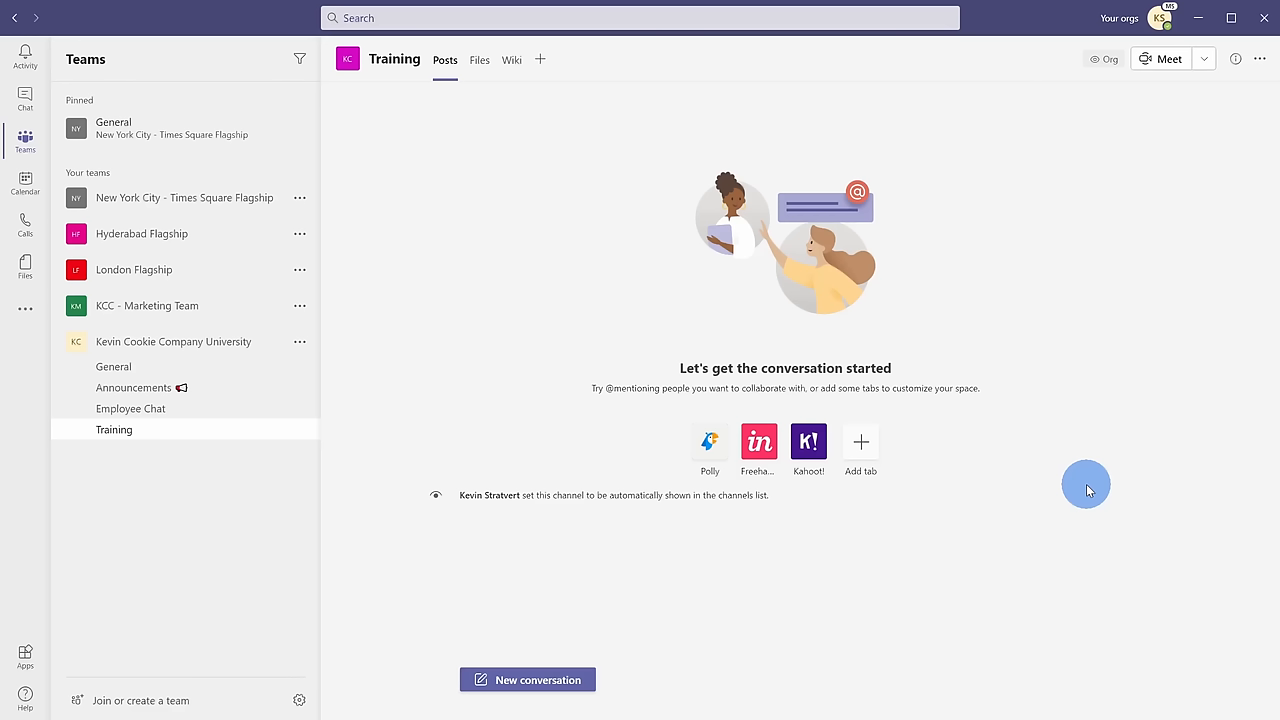
{"action": "mouse_move", "coordinate": [212, 414]}
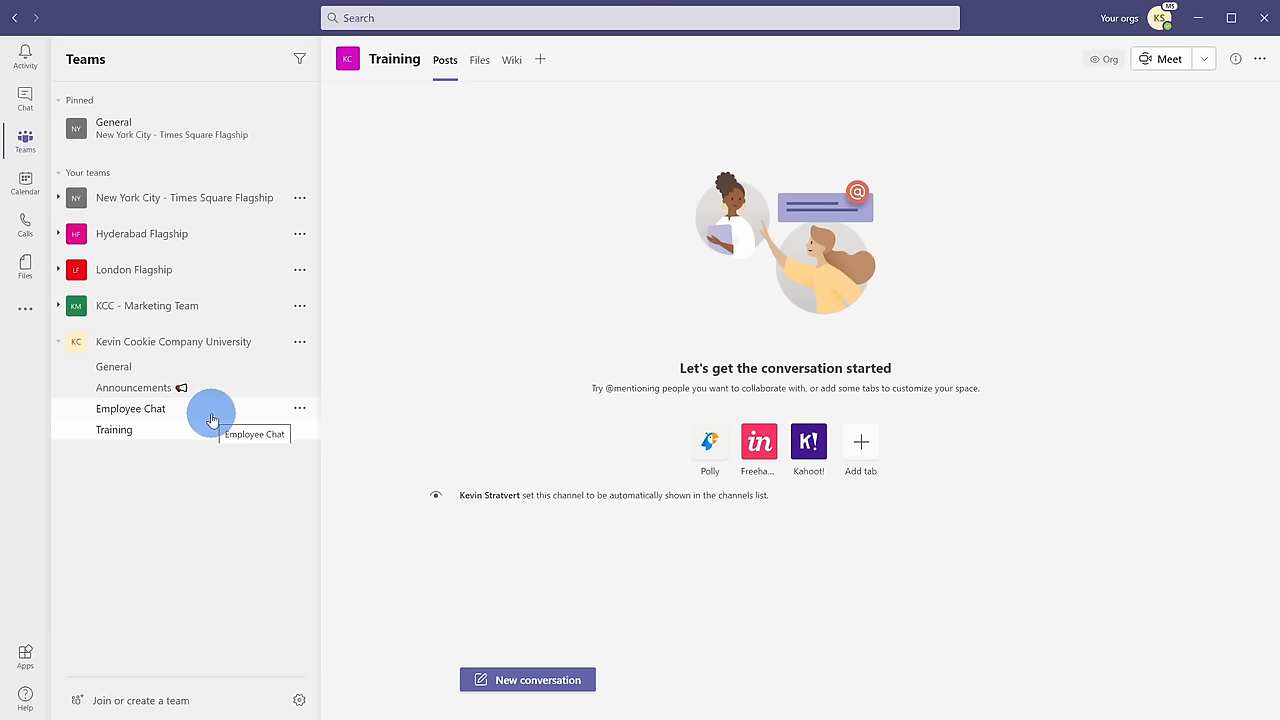
{"action": "left_click", "coordinate": [130, 408]}
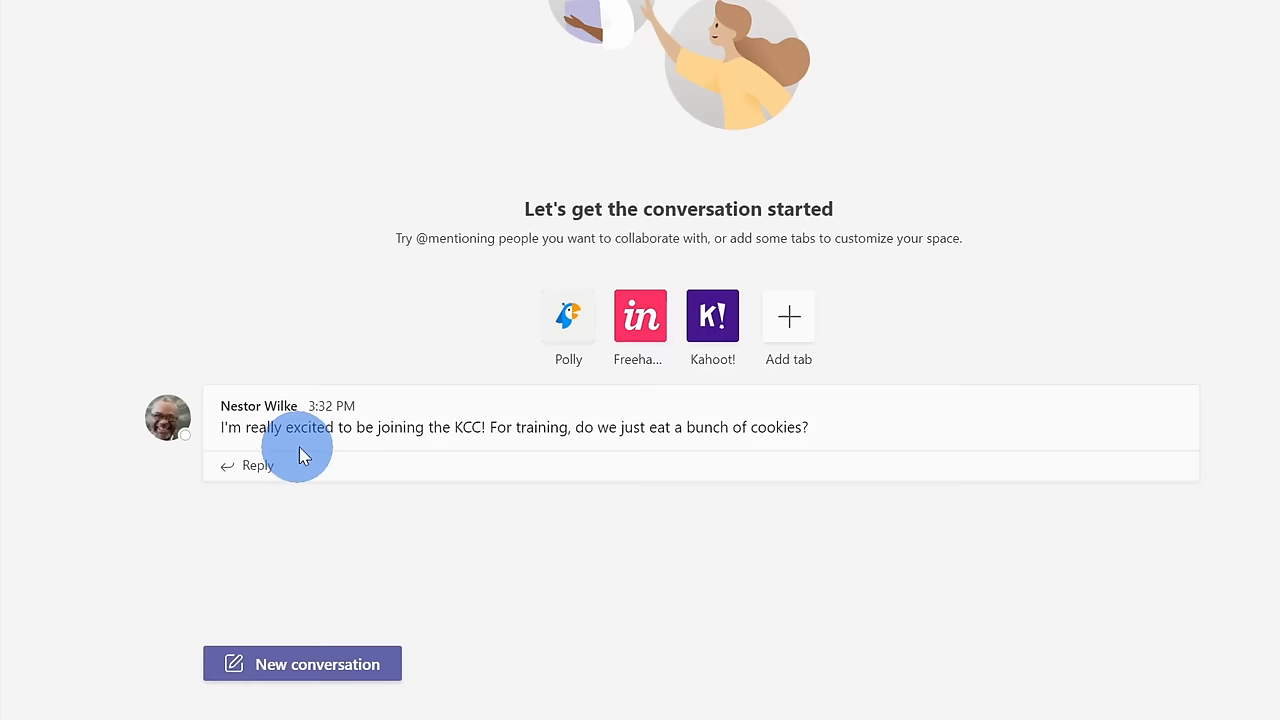
{"action": "left_click", "coordinate": [256, 464]}
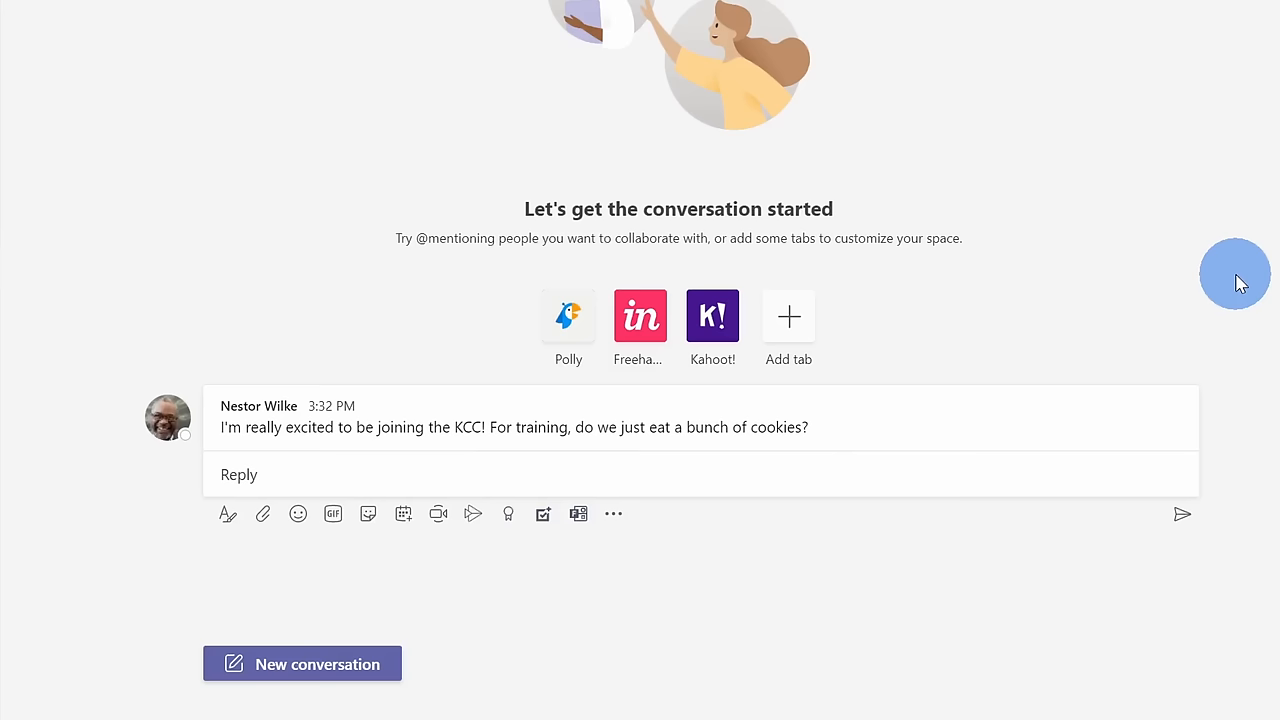
{"action": "type", "text": "Yes! Make sure to have a big appetite. Nestor Wilke"}
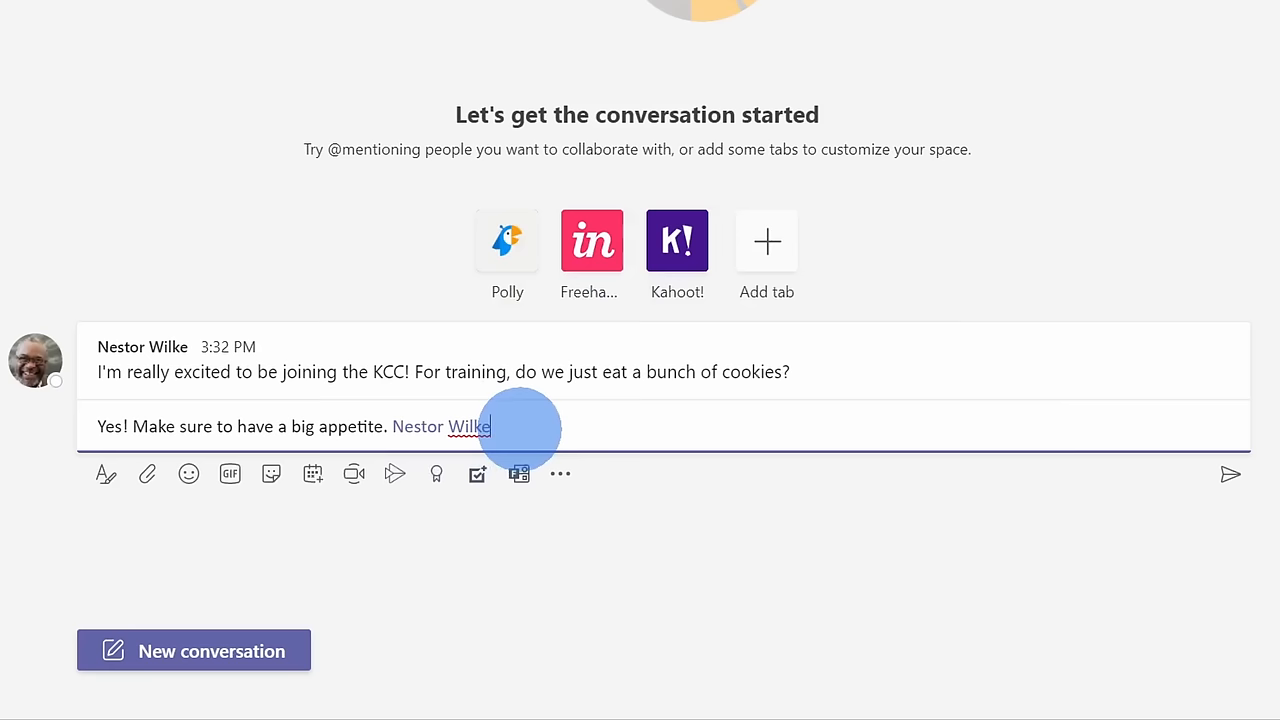
{"action": "type", "text": "@employ"}
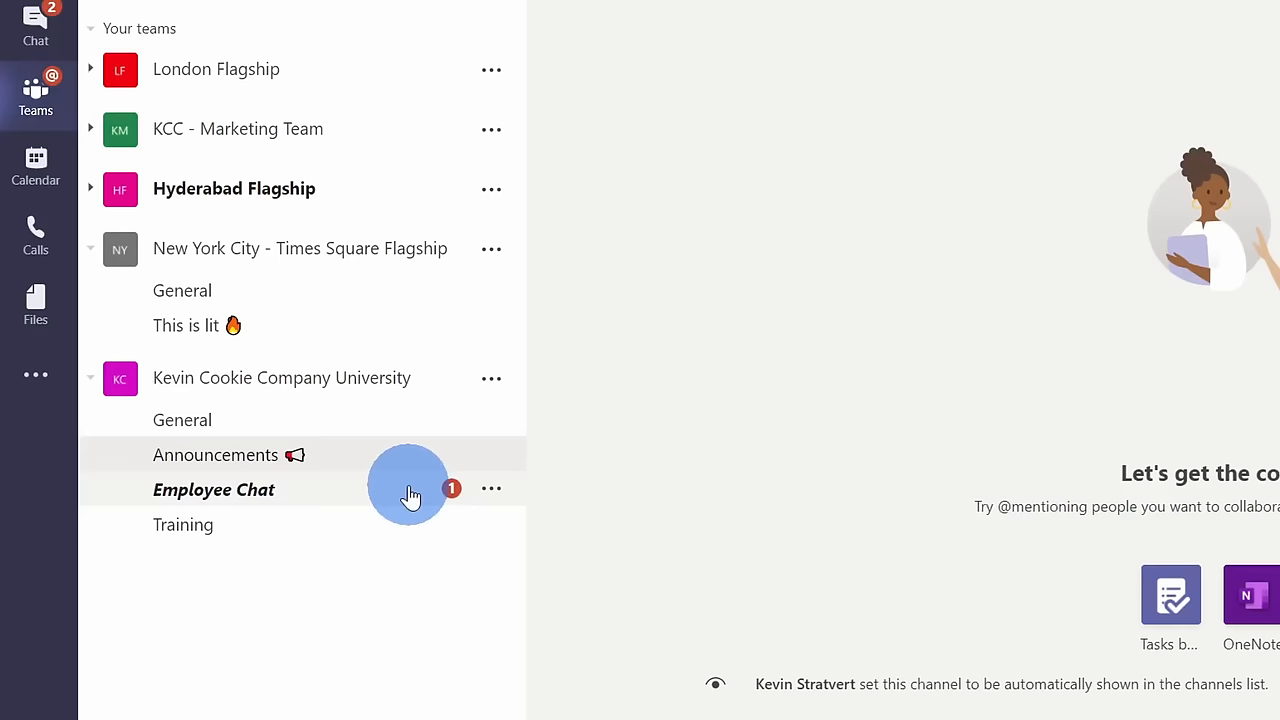
Step: Return to Employee Chat's posted reply and start another reply in the thread
{"action": "left_click", "coordinate": [214, 488]}
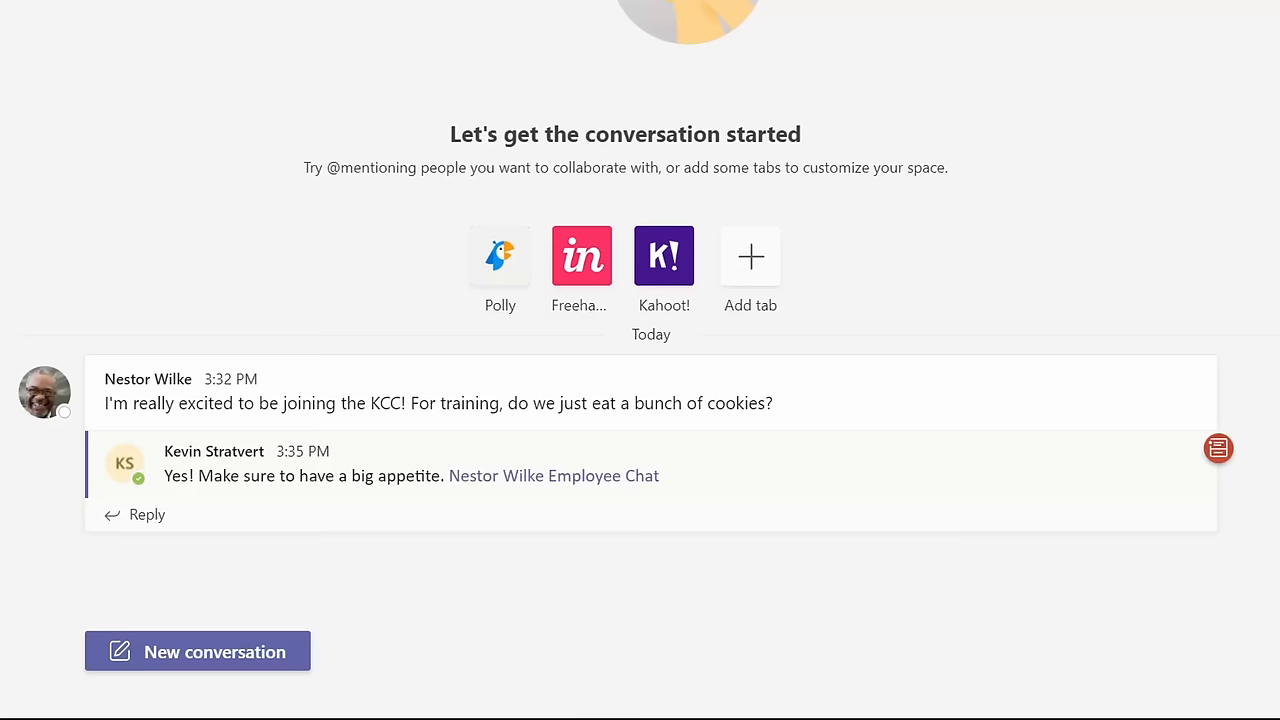
{"action": "left_click", "coordinate": [146, 514]}
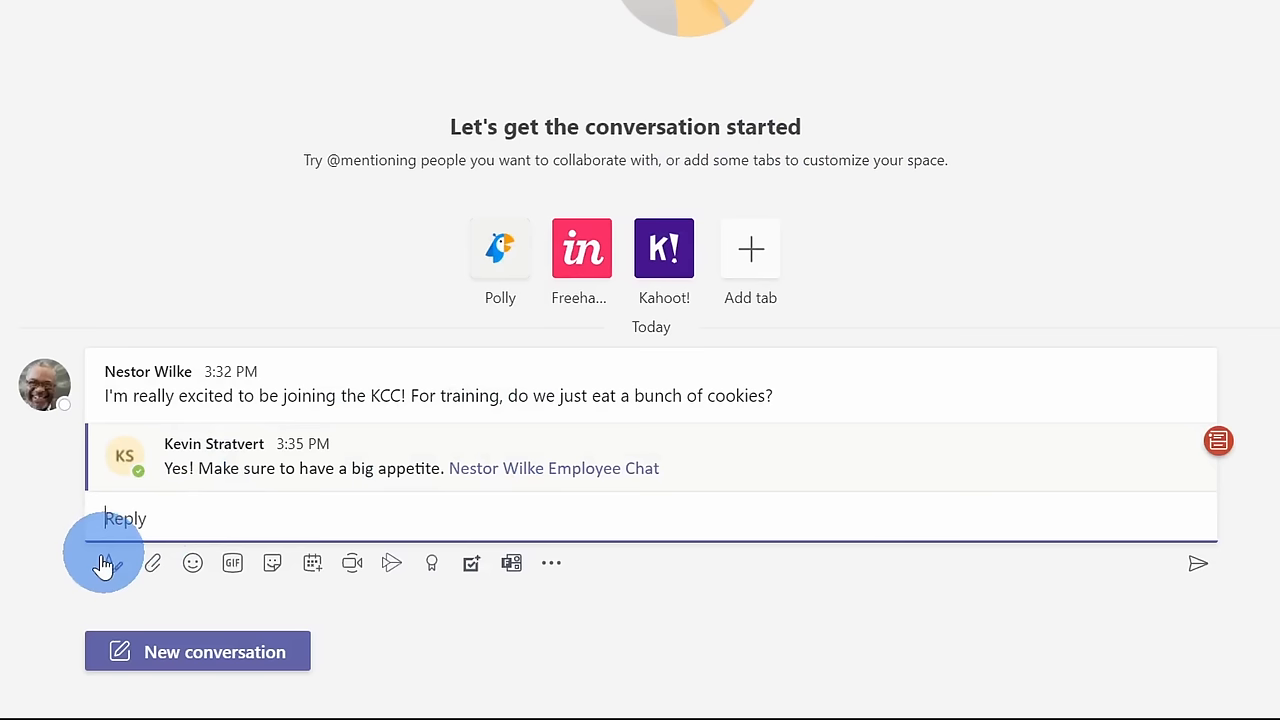
Step: Reply 'Also, be sure to check out this training document:' and view the channel's Files
{"action": "left_click", "coordinate": [112, 562]}
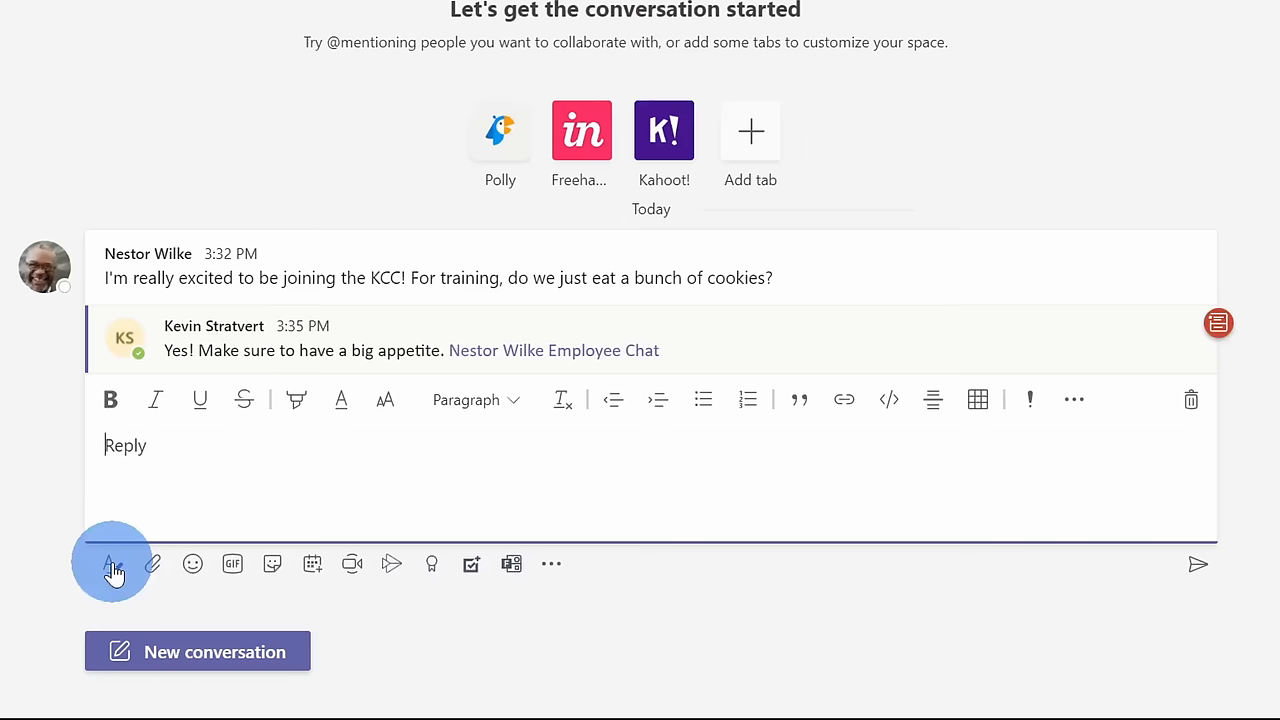
{"action": "type", "text": "Also, be sure to check out this training document:"}
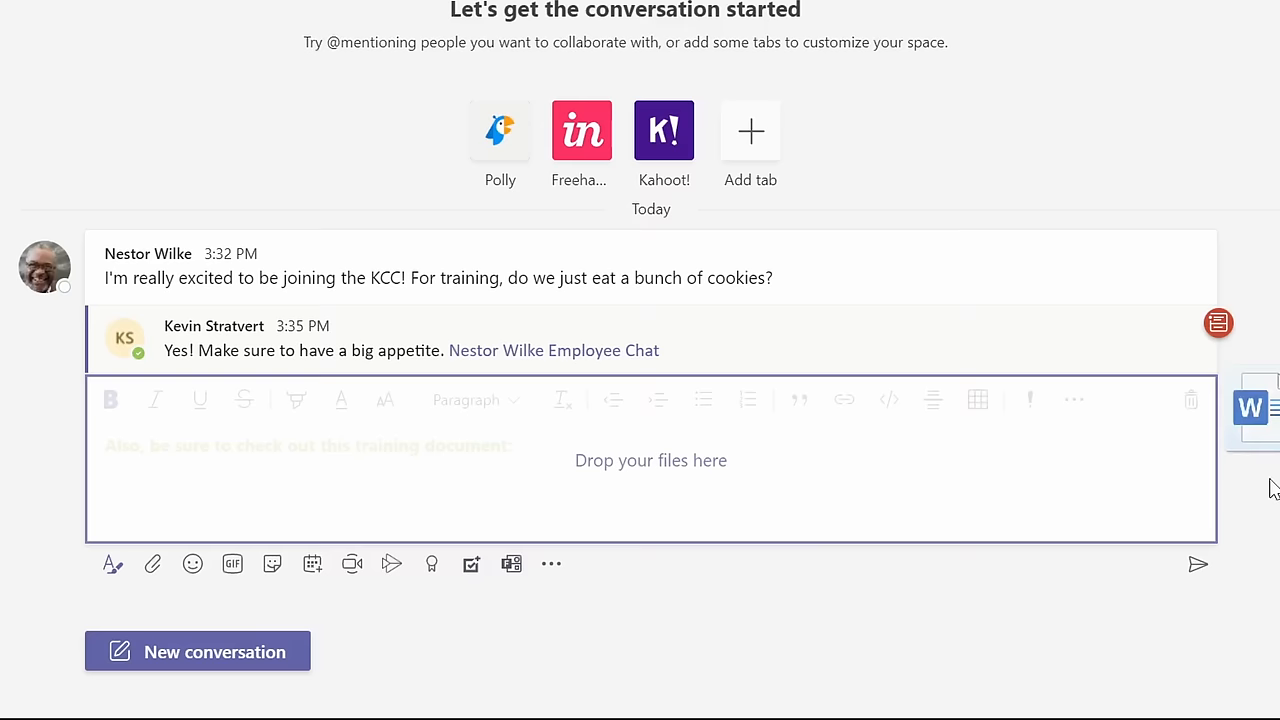
{"action": "left_click", "coordinate": [1196, 564]}
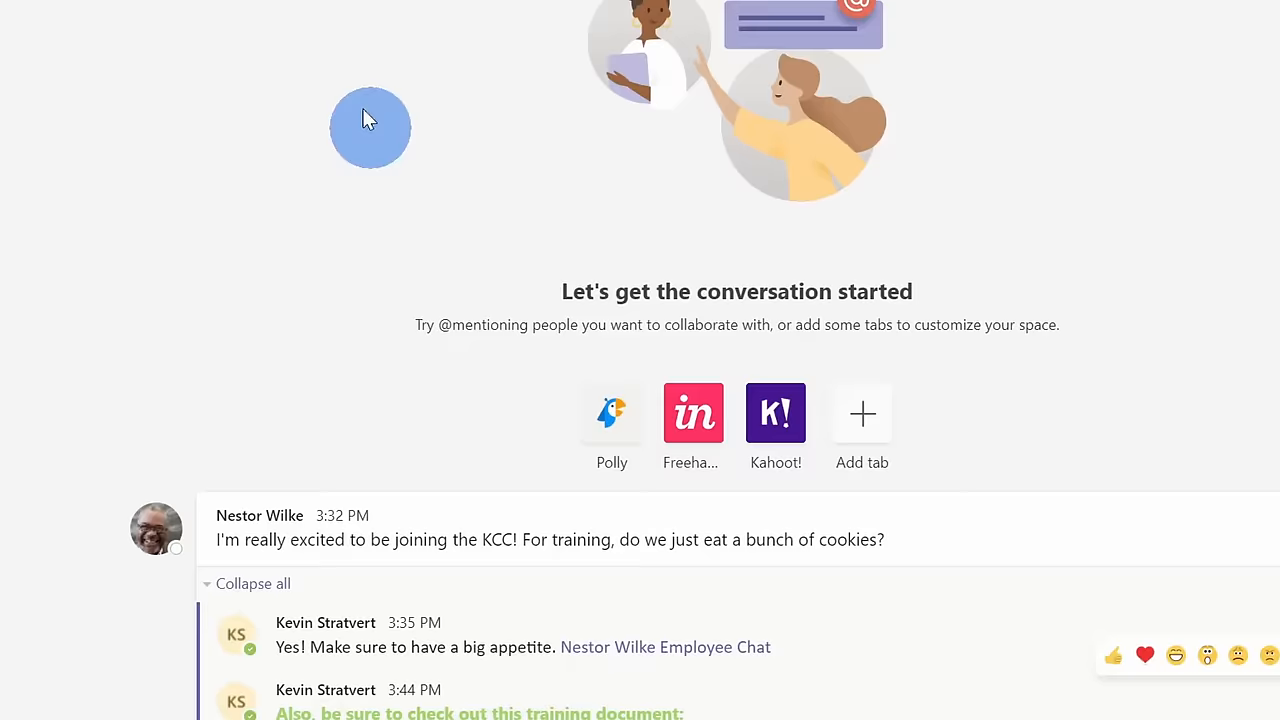
{"action": "left_click", "coordinate": [390, 98]}
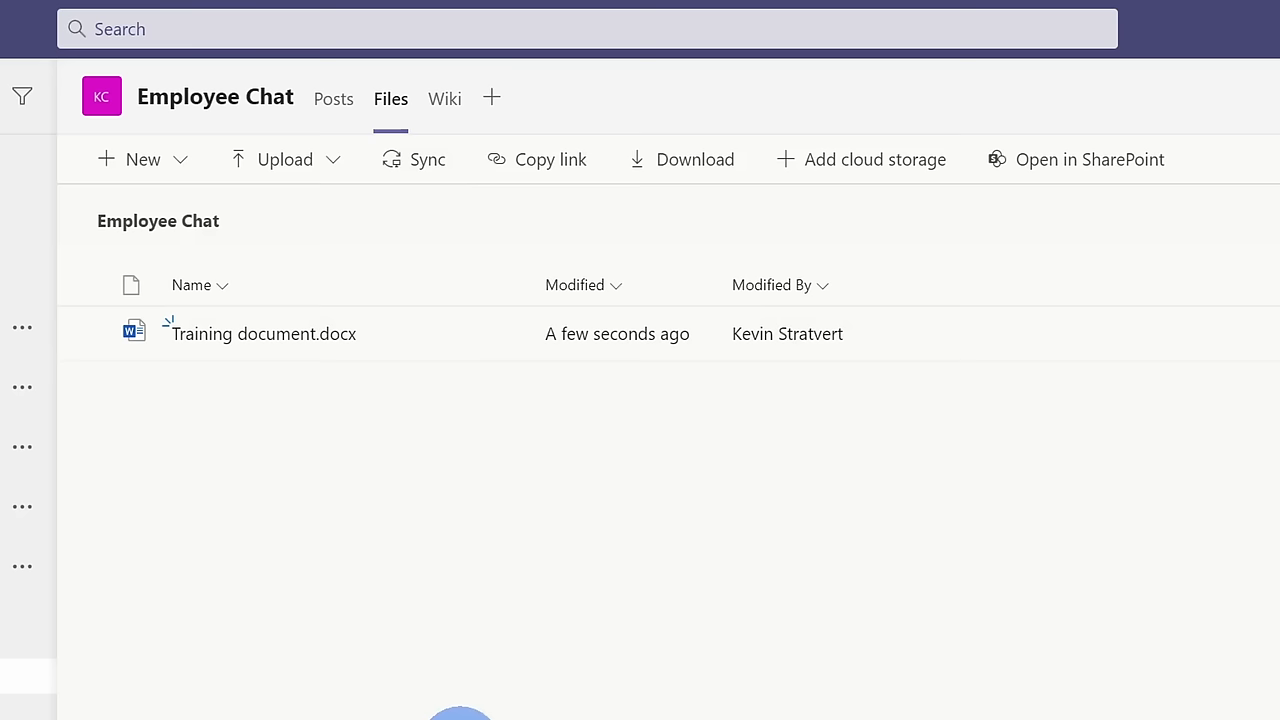
{"action": "mouse_move", "coordinate": [256, 276]}
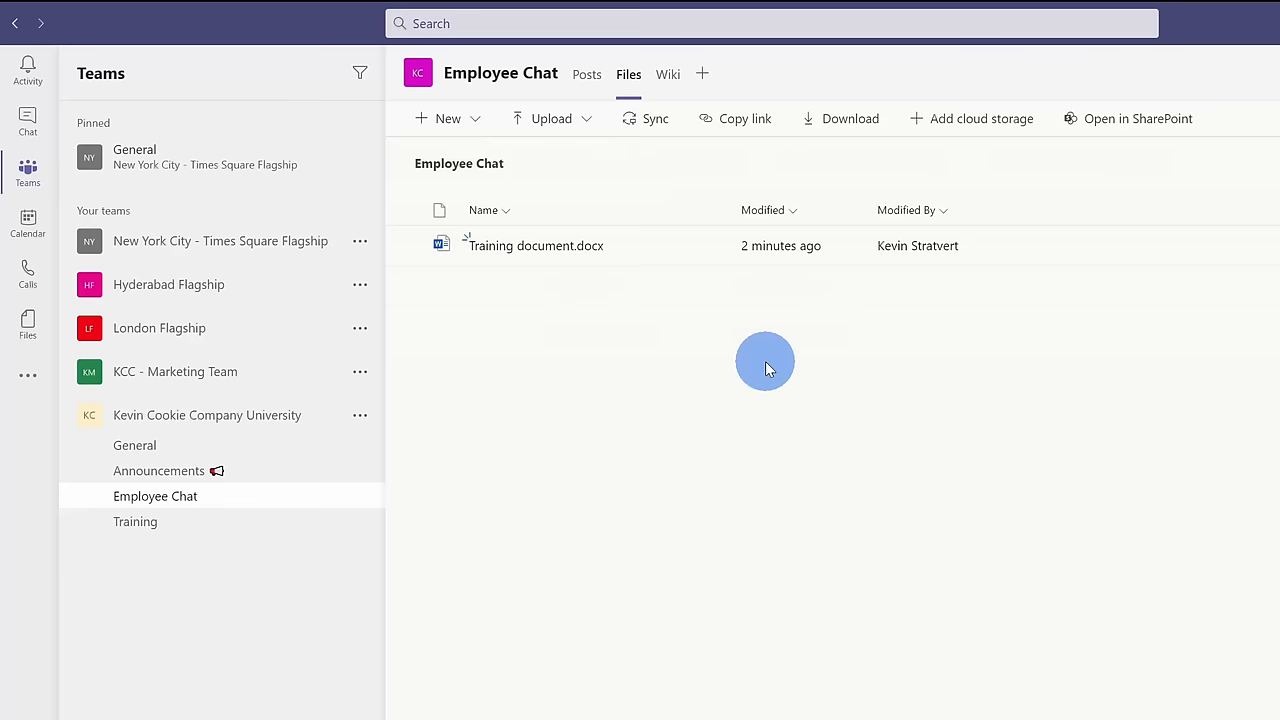
Step: Pin Employee Chat to the top of the teams list
{"action": "left_click", "coordinate": [160, 472]}
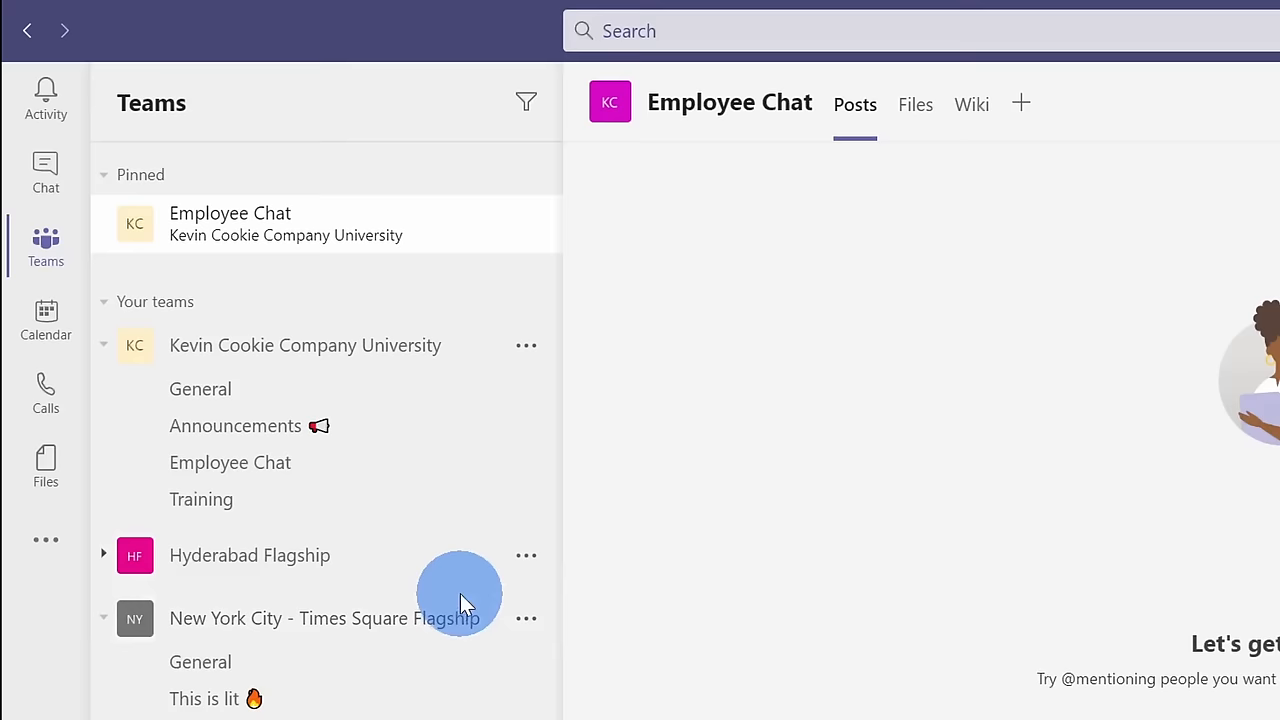
Step: View the Activity feed of mentions and its type filter list
{"action": "left_click", "coordinate": [44, 96]}
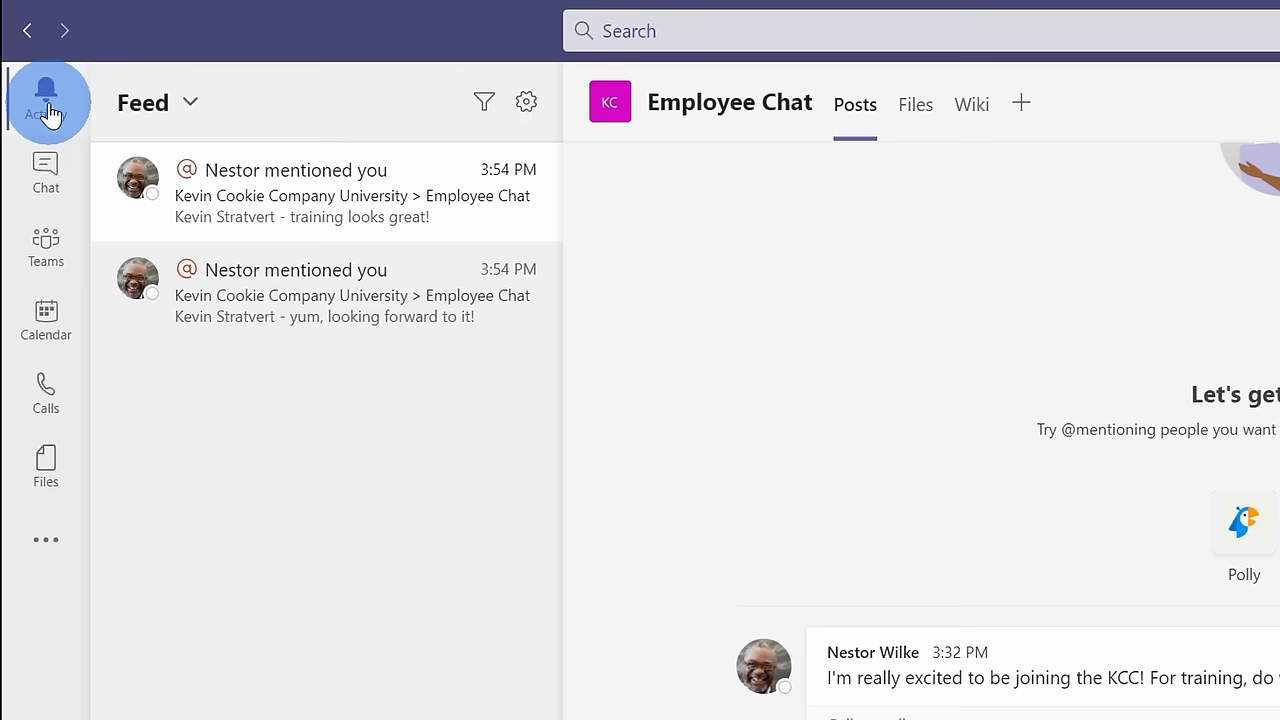
{"action": "mouse_move", "coordinate": [296, 258]}
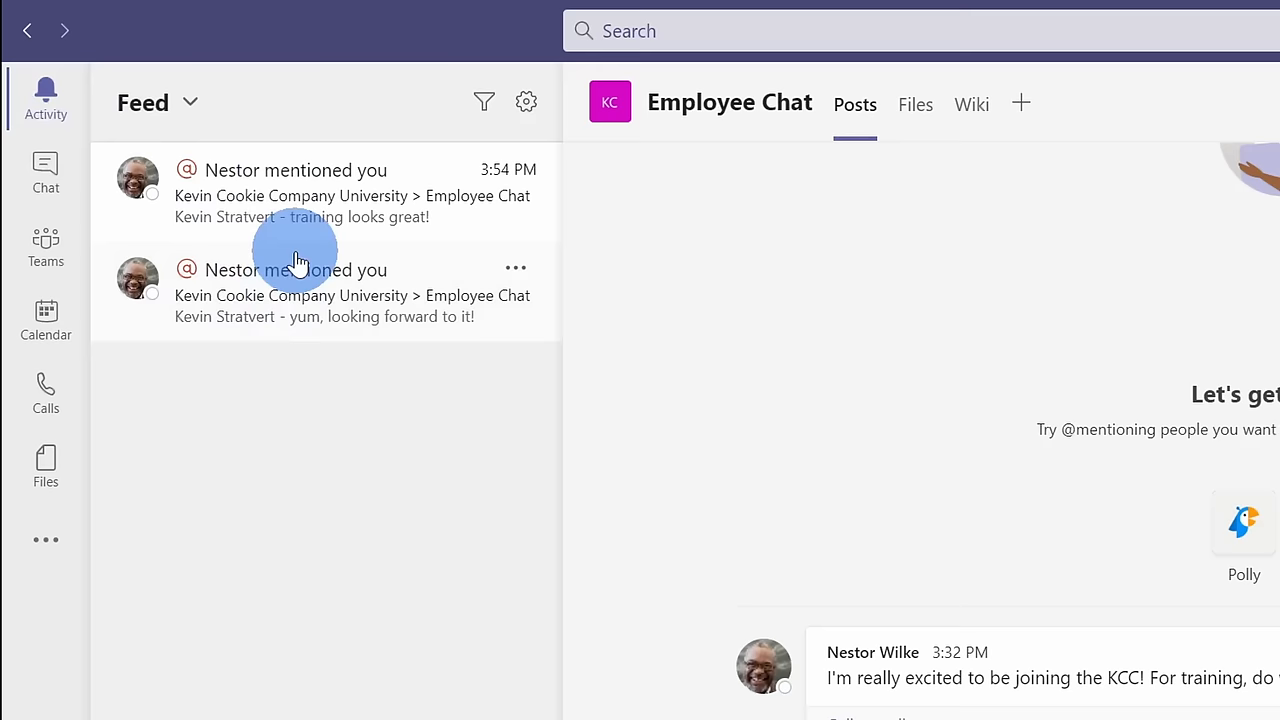
{"action": "left_click", "coordinate": [484, 100]}
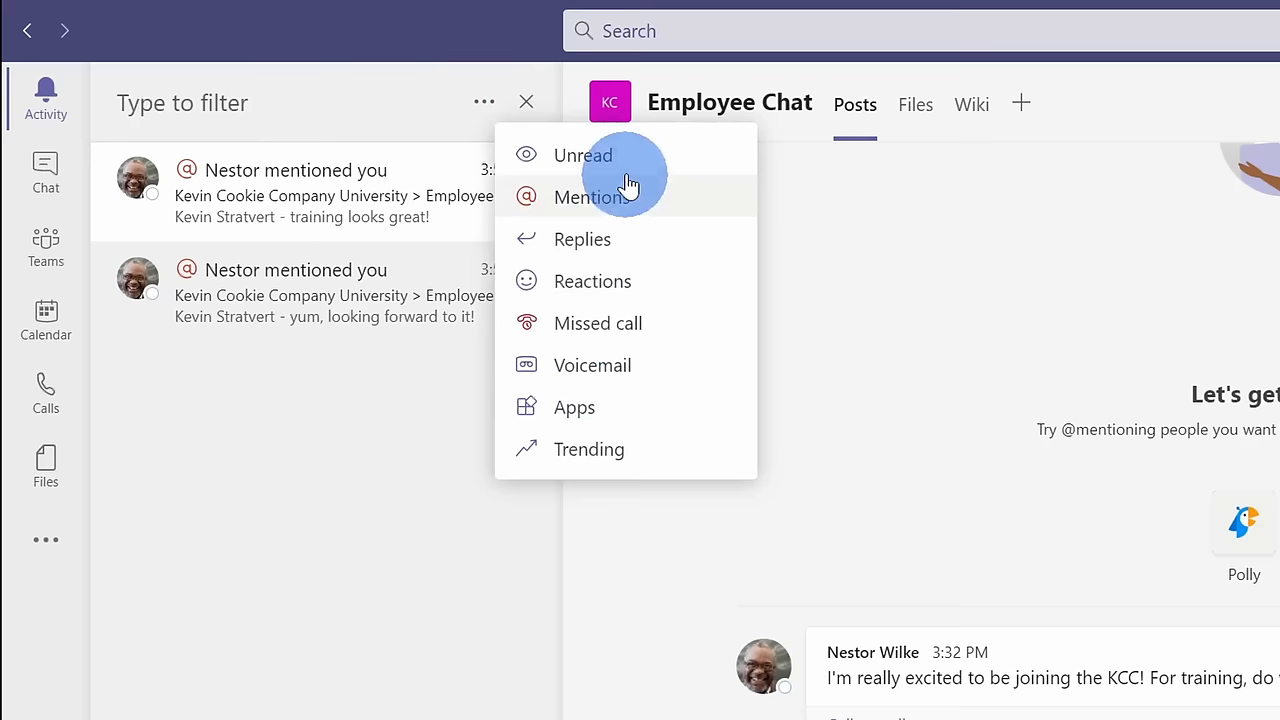
Step: Review recent chats, the TPS report conversation, then move to the Calendar
{"action": "left_click", "coordinate": [44, 170]}
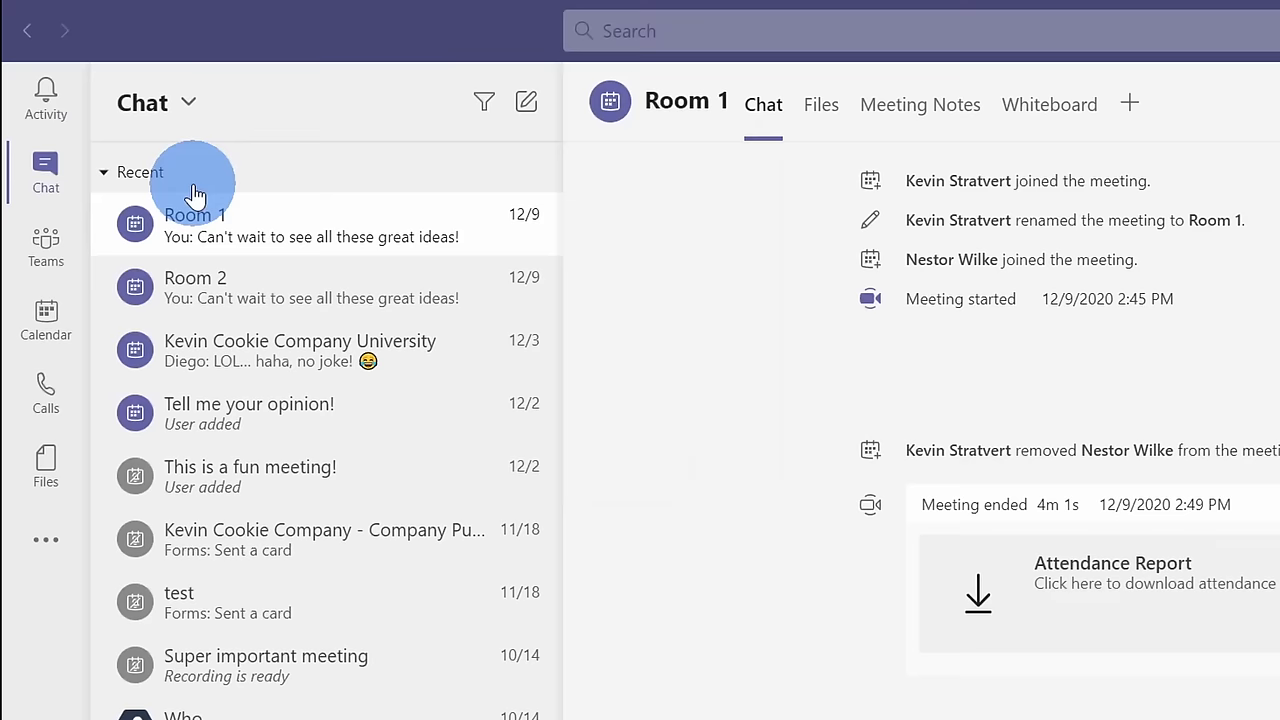
{"action": "mouse_move", "coordinate": [44, 170]}
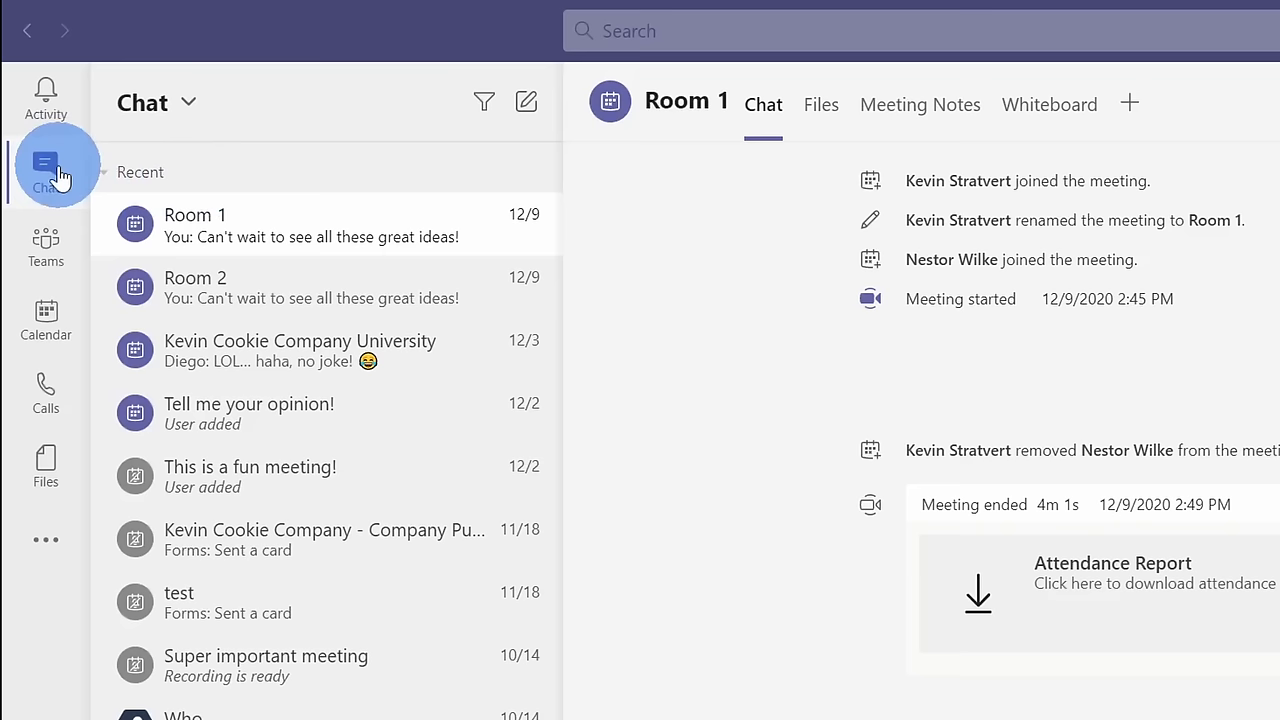
{"action": "mouse_move", "coordinate": [140, 156]}
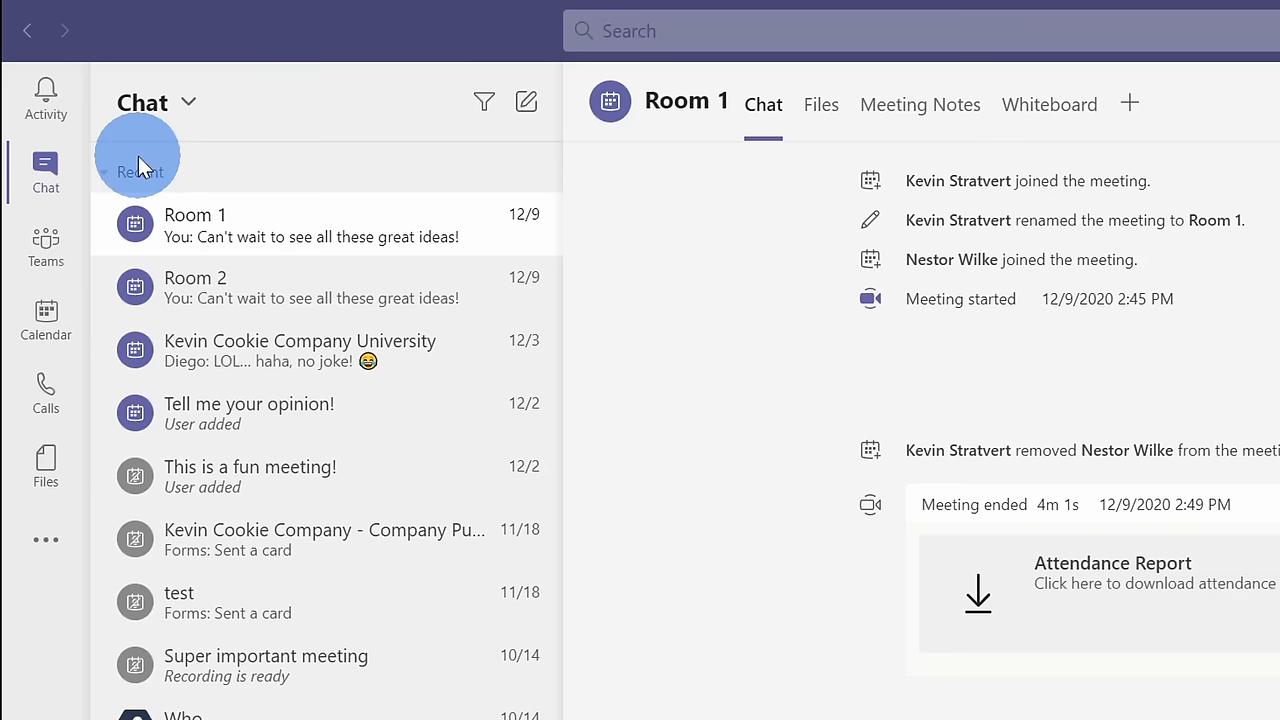
{"action": "left_click", "coordinate": [526, 102]}
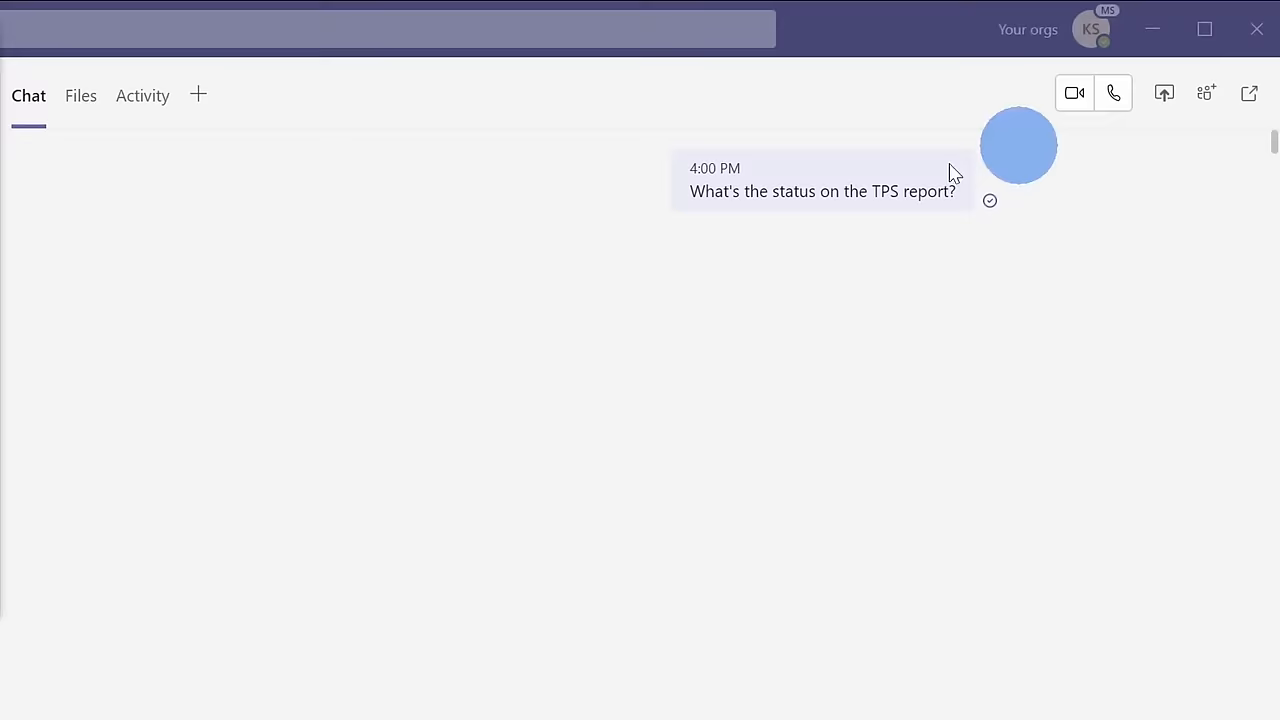
{"action": "left_click", "coordinate": [24, 184]}
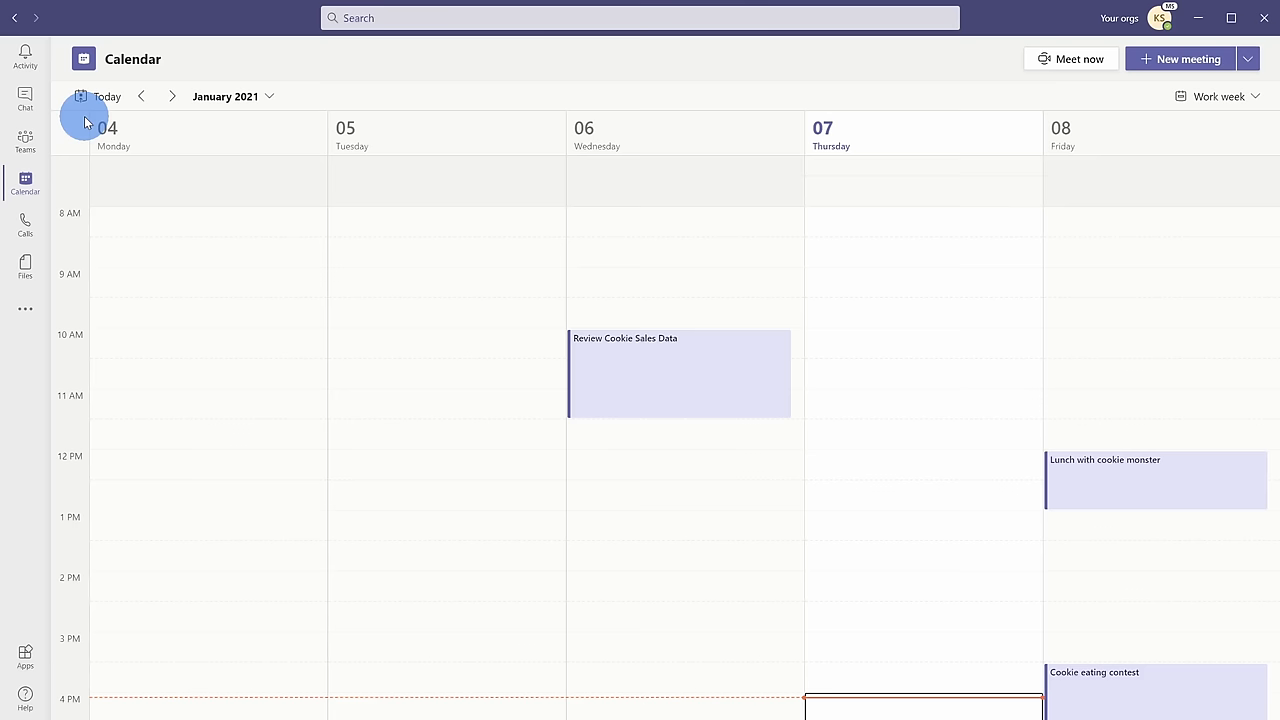
{"action": "mouse_move", "coordinate": [470, 384]}
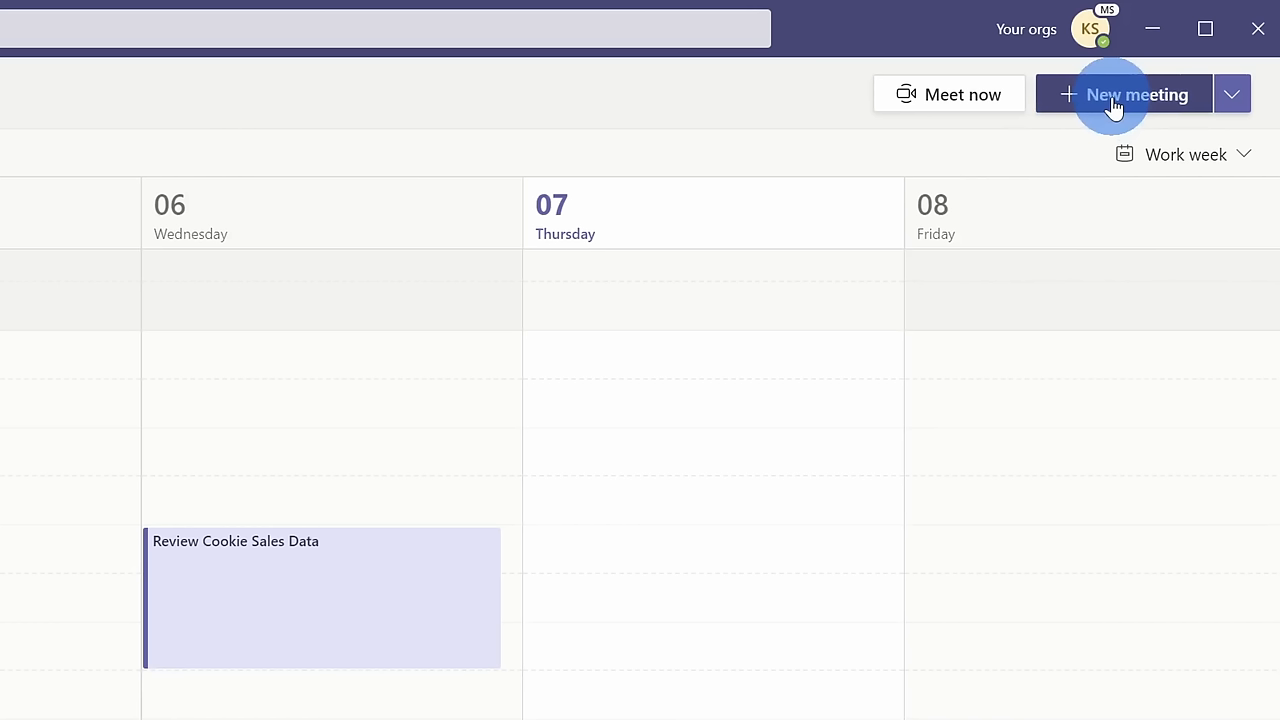
Step: Create and send the Virtual Happy Hour invite for 1/7/2021, 6:00–6:30 PM, to five people
{"action": "left_click", "coordinate": [1124, 94]}
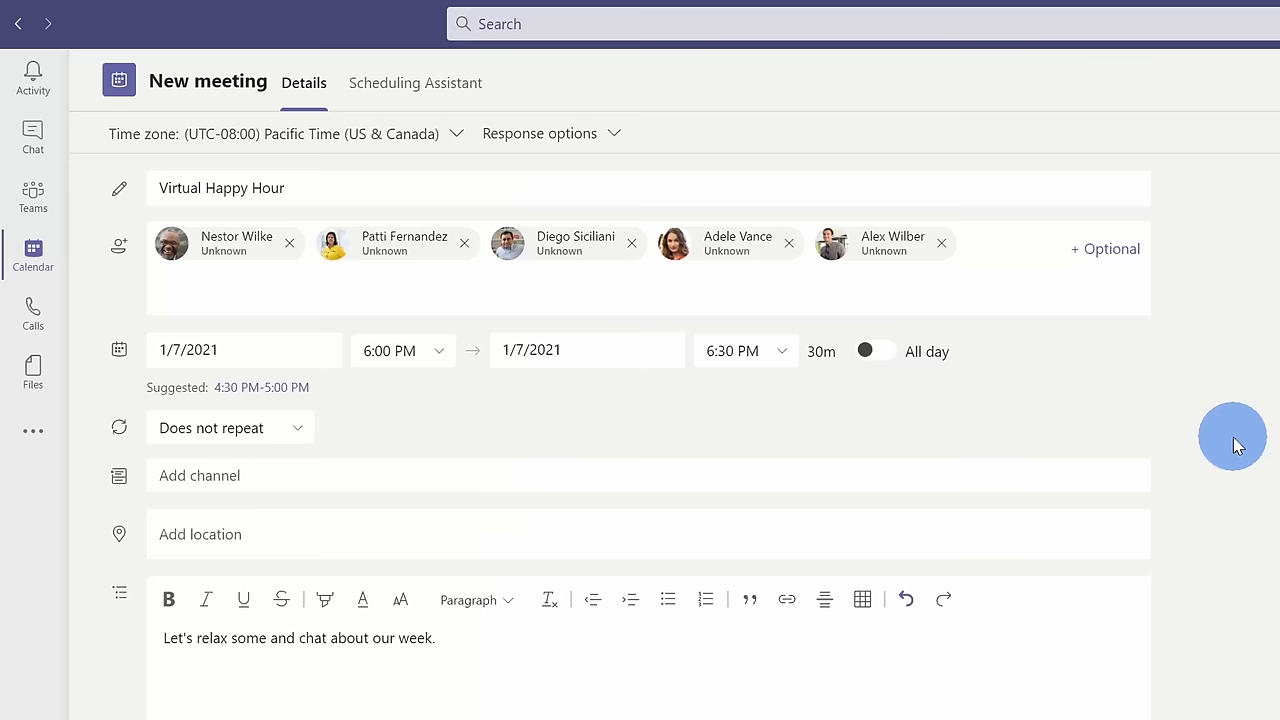
{"action": "mouse_move", "coordinate": [916, 272]}
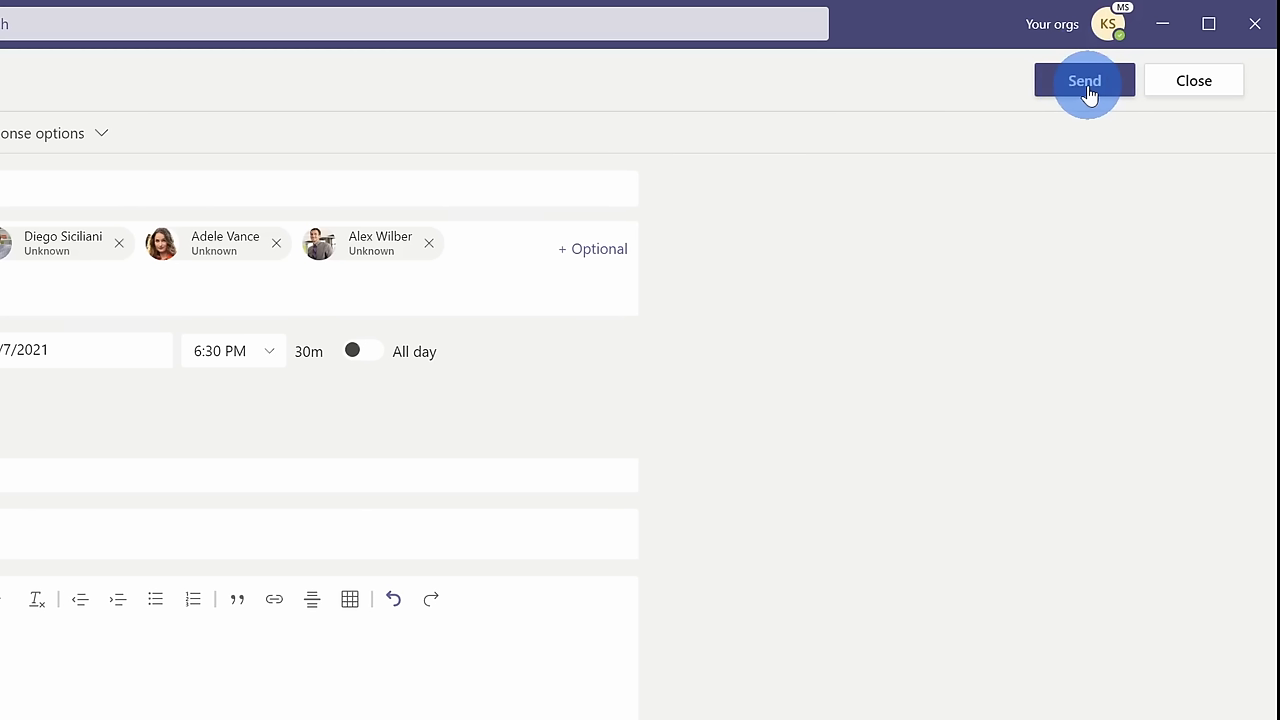
{"action": "left_click", "coordinate": [1084, 80]}
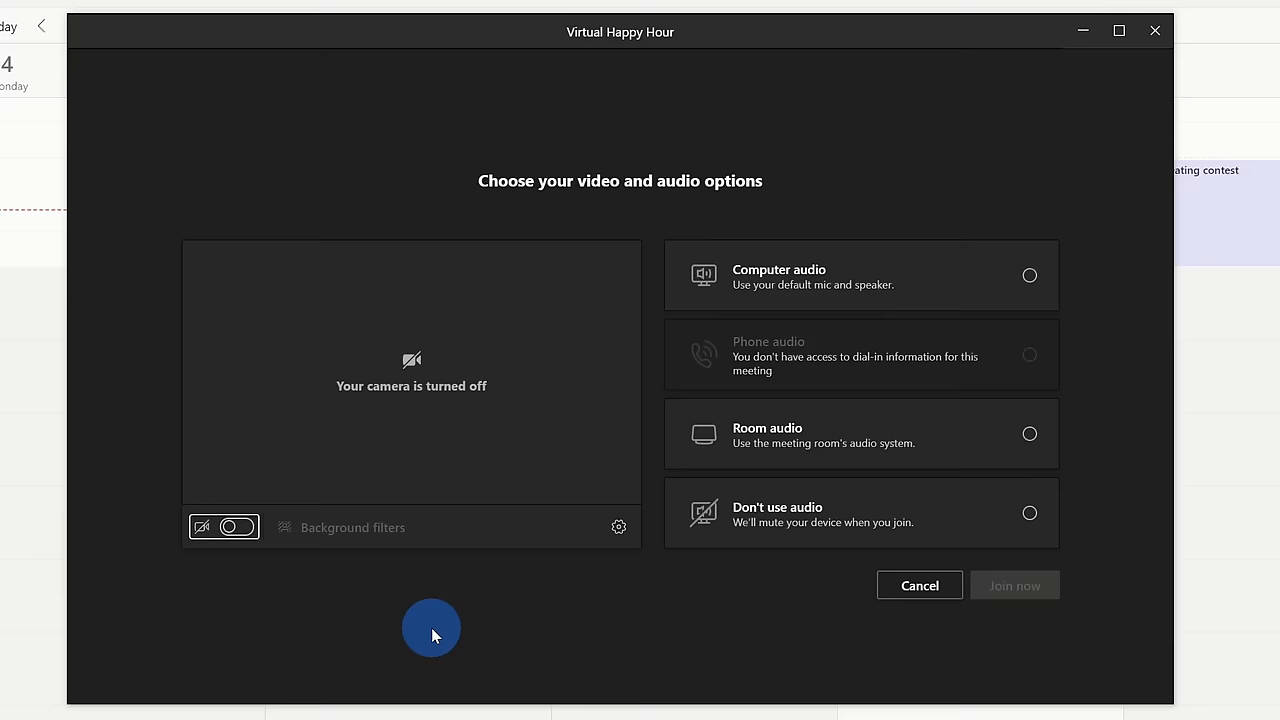
Step: Join the Virtual Happy Hour call with the camera on and an office background filter
{"action": "left_click", "coordinate": [236, 528]}
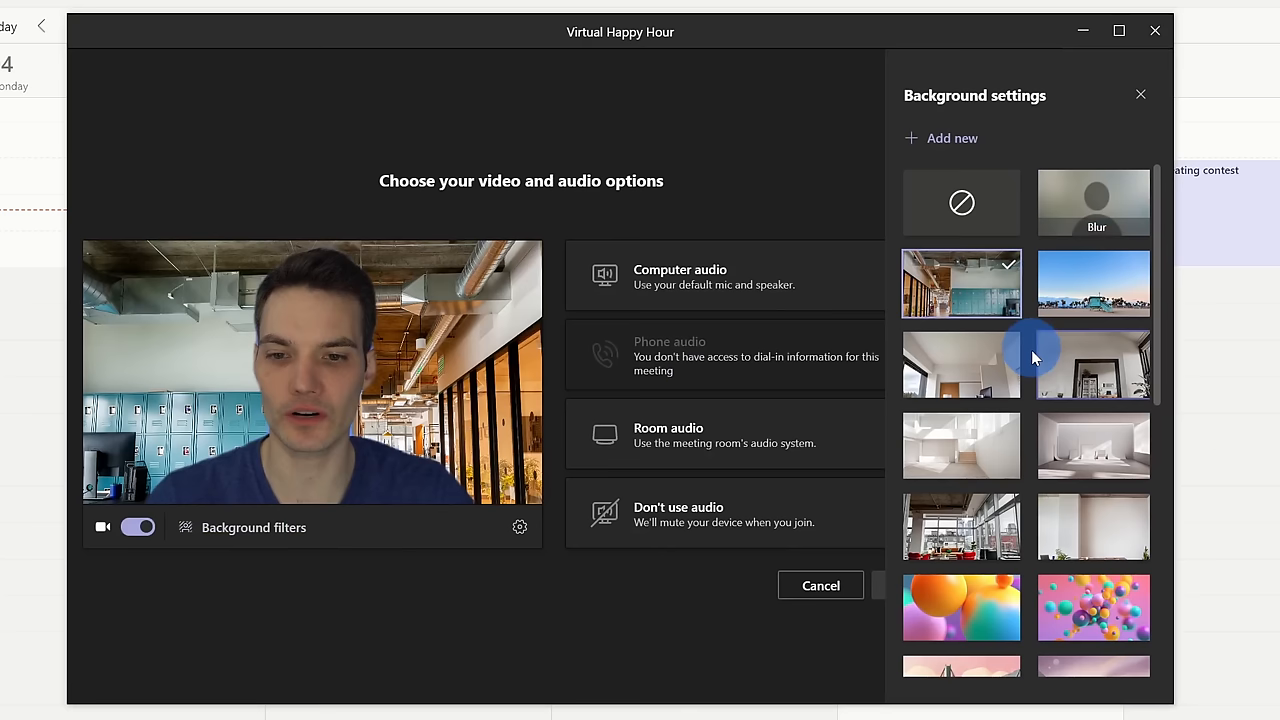
{"action": "left_click", "coordinate": [1140, 94]}
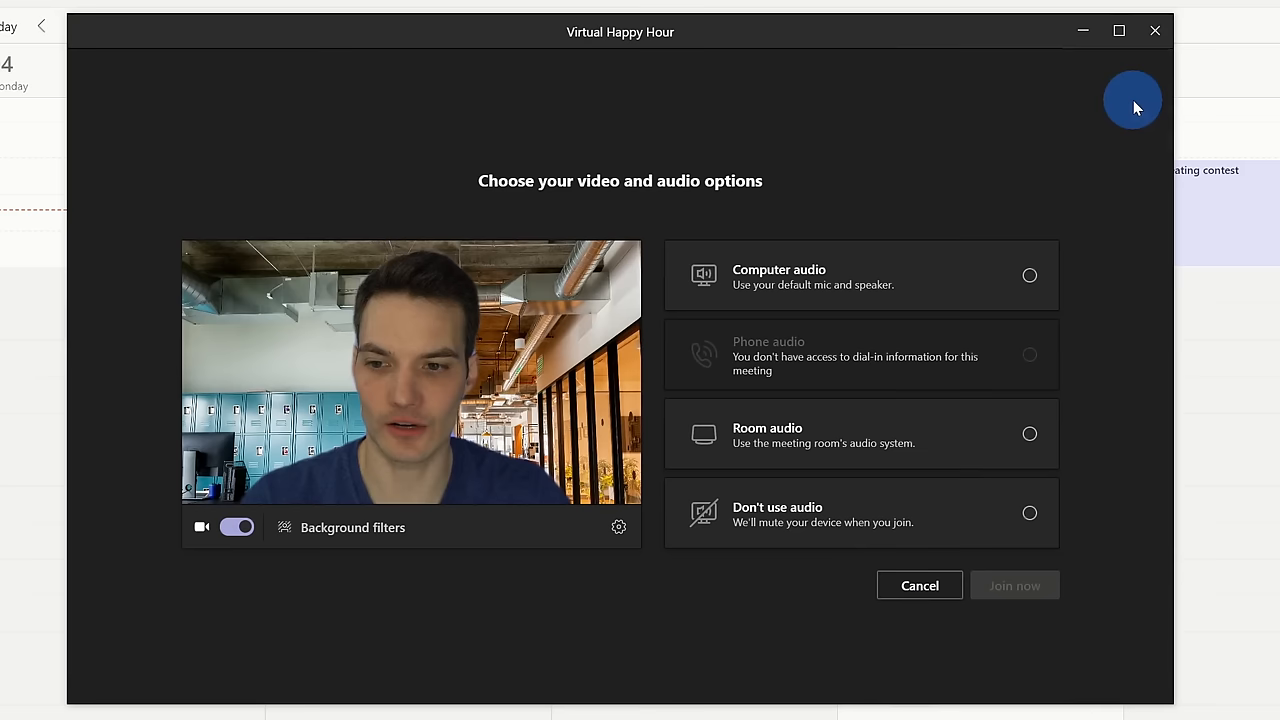
{"action": "left_click", "coordinate": [1012, 584]}
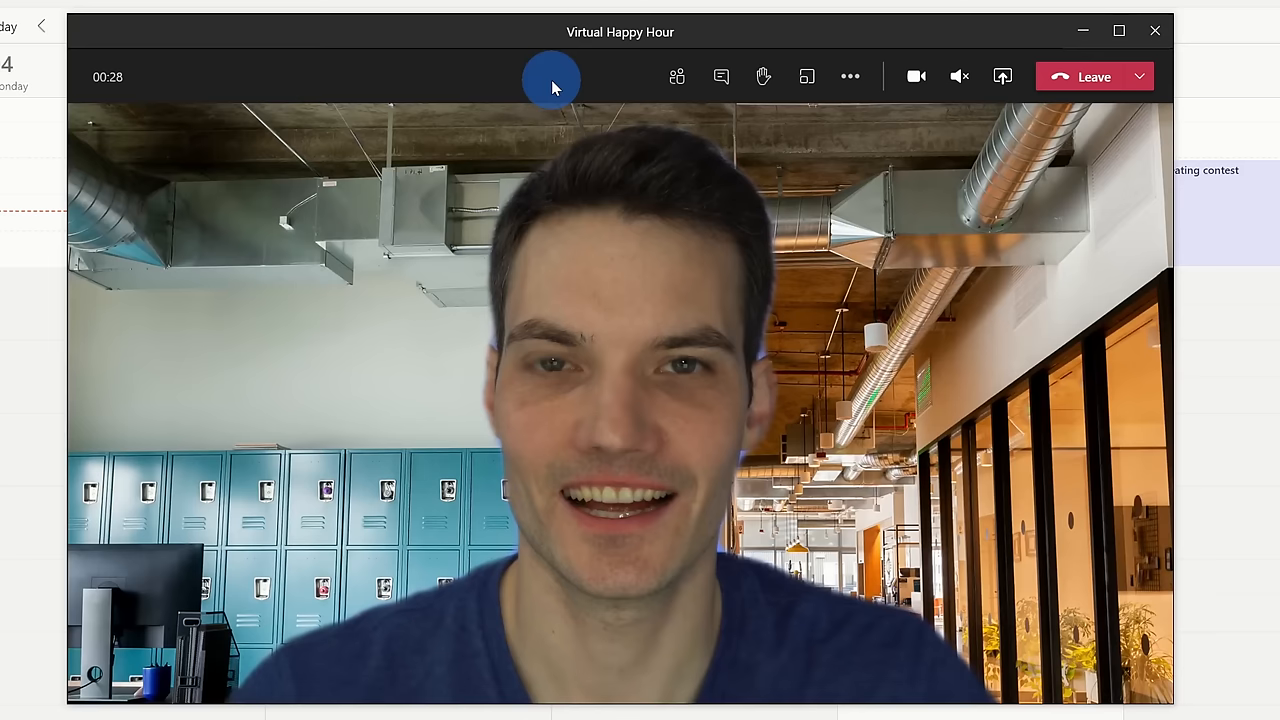
Step: Show the five participants and the meeting chat, then hover the Raise hand control
{"action": "left_click", "coordinate": [676, 76]}
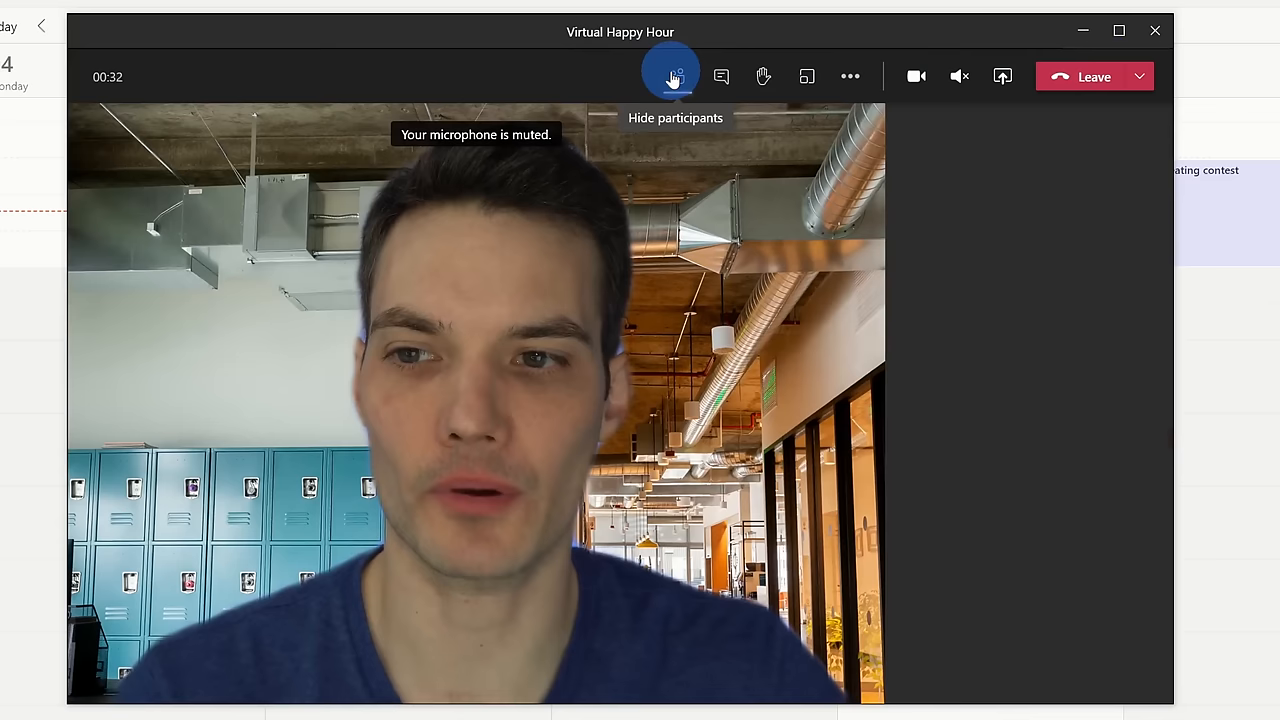
{"action": "left_click", "coordinate": [720, 76]}
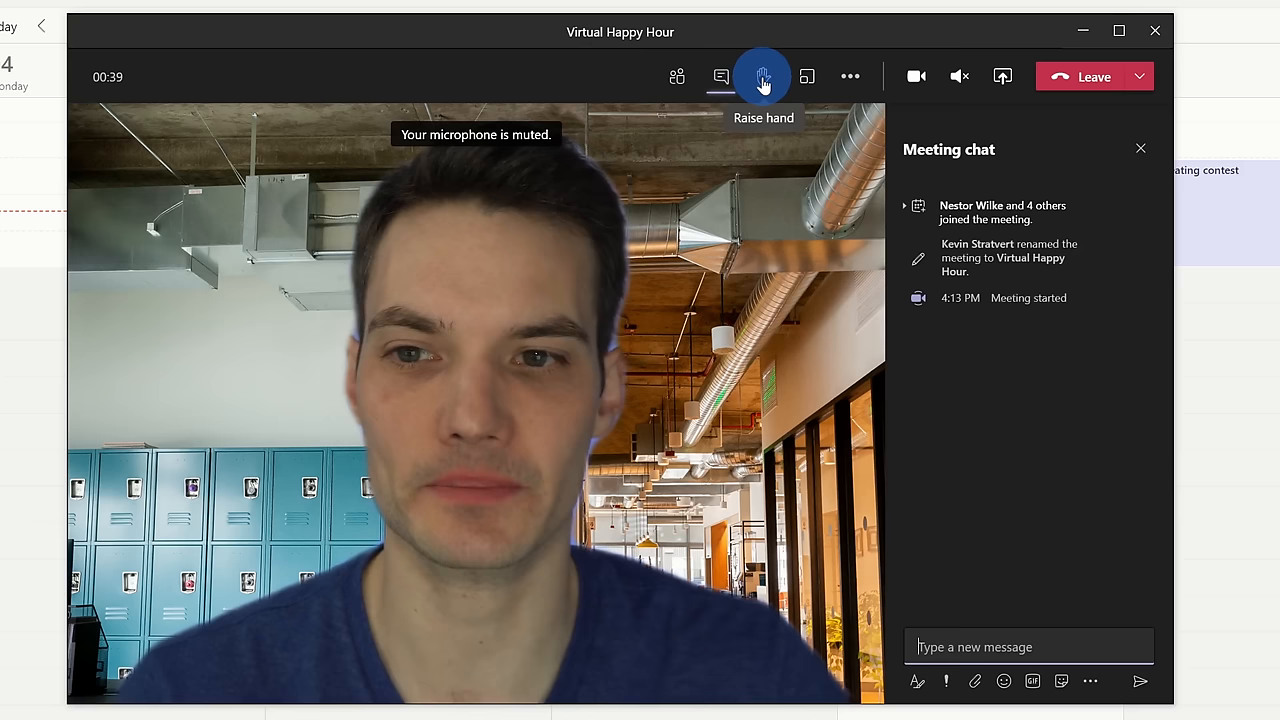
{"action": "left_click", "coordinate": [850, 76]}
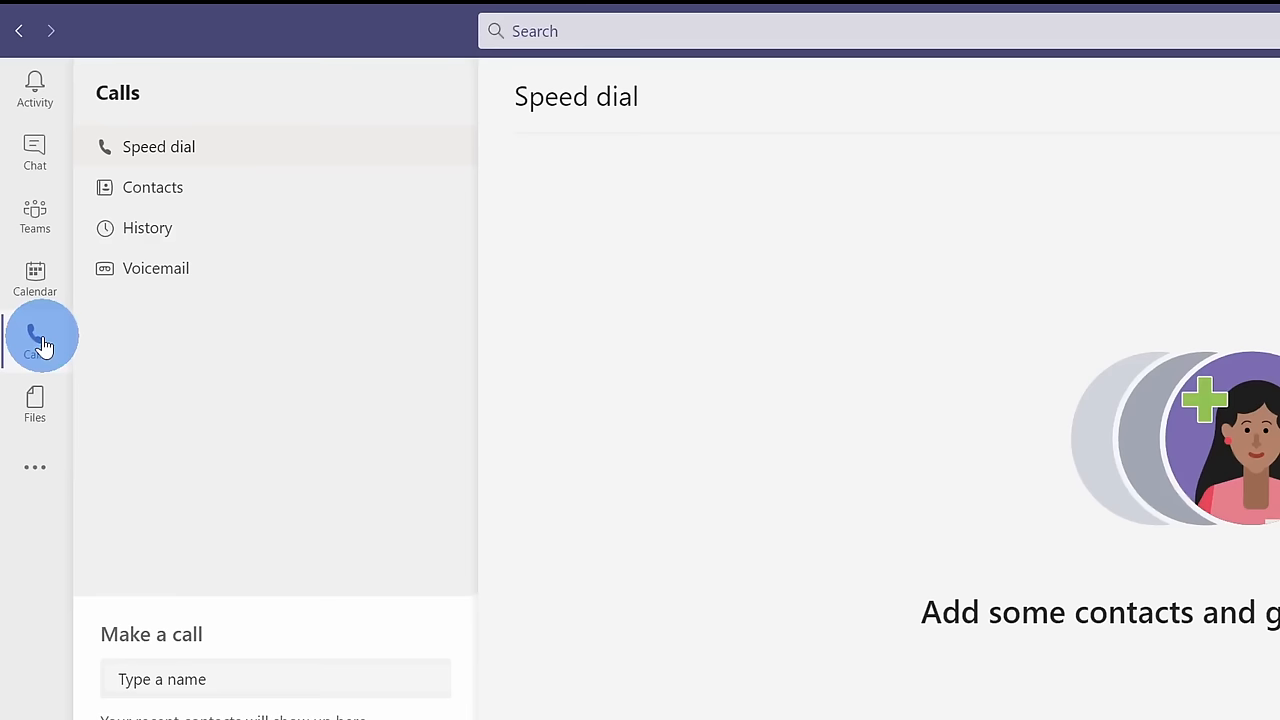
Step: View the Calls Contacts list, then the Files page with Recent, Downloads and OneDrive
{"action": "left_click", "coordinate": [152, 188]}
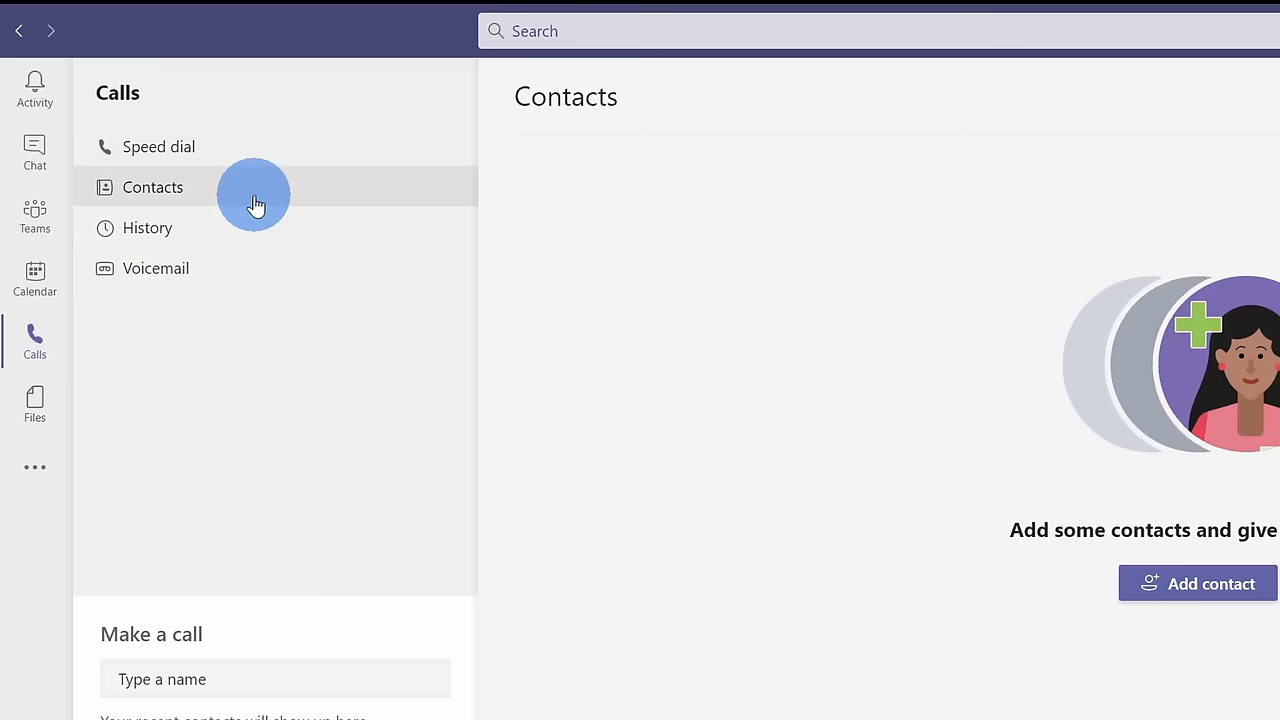
{"action": "left_click", "coordinate": [34, 400]}
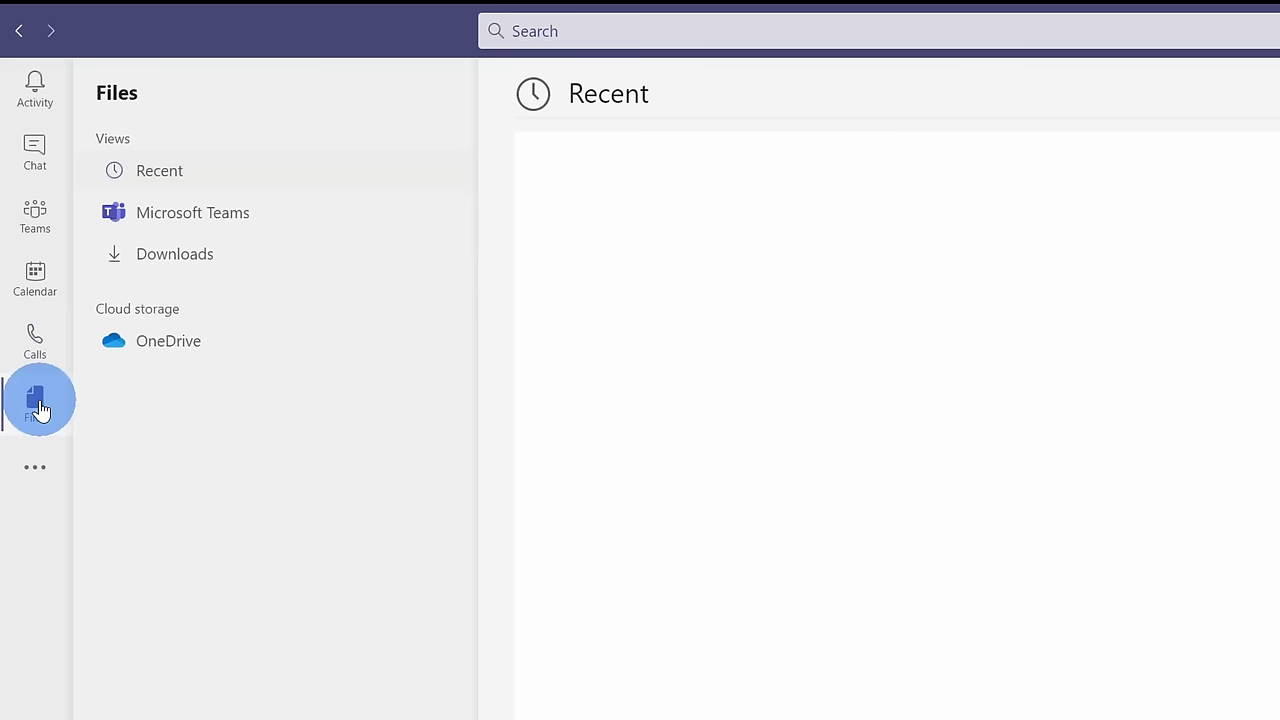